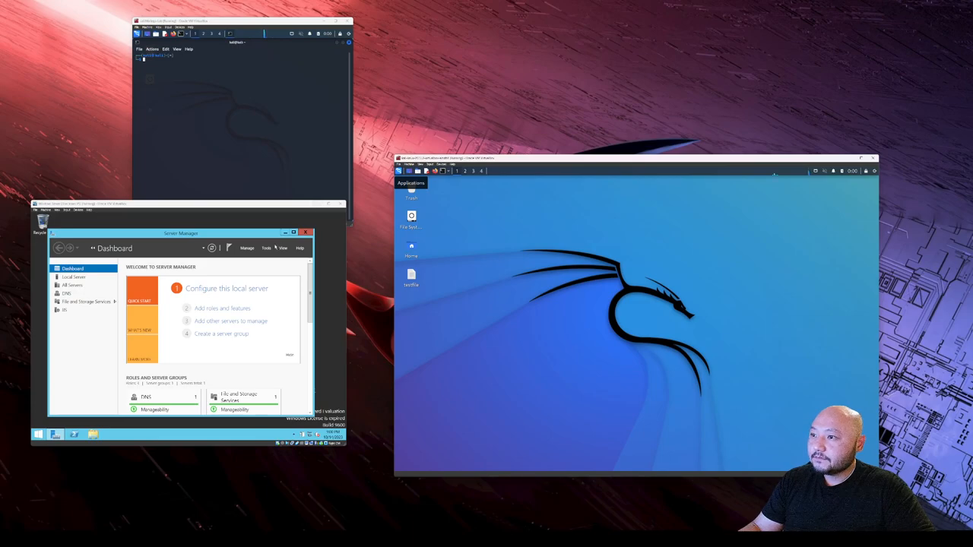
- Run ipconfig in a Windows Server command prompt and ip a in the Kali terminal
{"action": "left_click", "coordinate": [308, 232]}
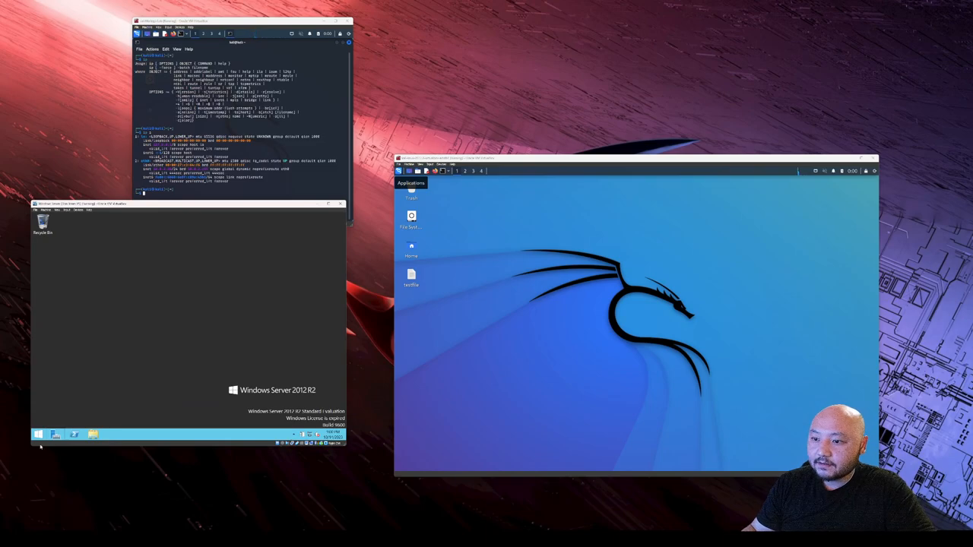
{"action": "left_click", "coordinate": [37, 434]}
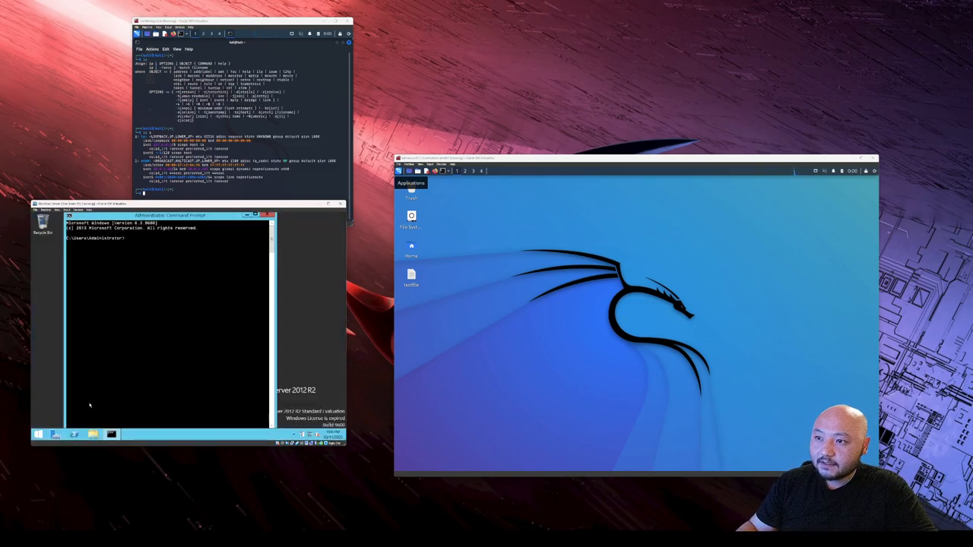
{"action": "type", "text": "ipf"}
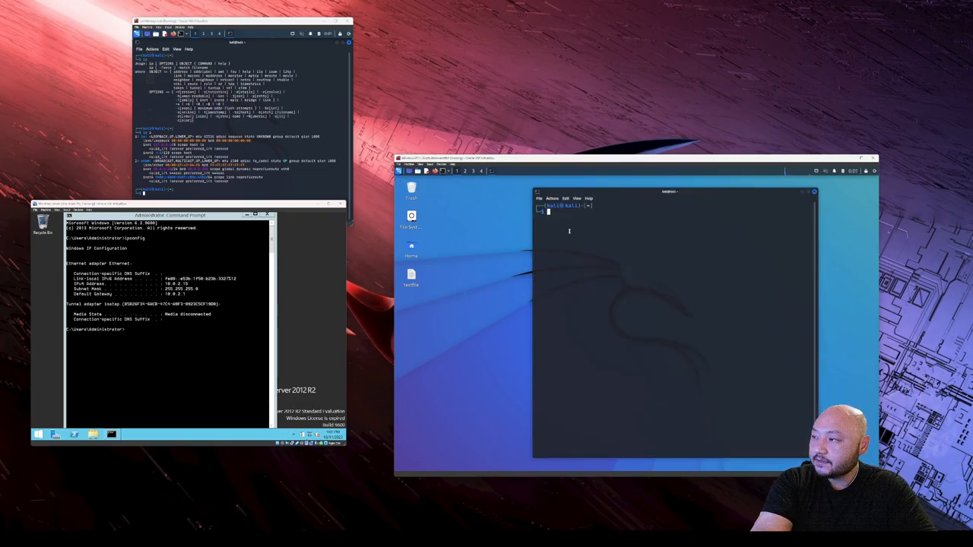
{"action": "type", "text": "ip a"}
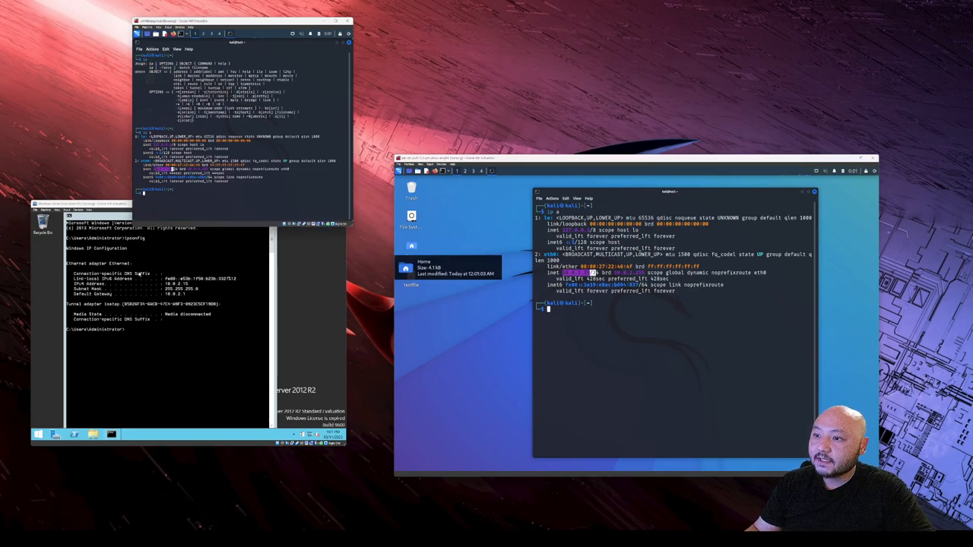
{"action": "left_click", "coordinate": [160, 228]}
{"action": "type", "text": "nmap -PR -sn 10.0.2.0/24"}
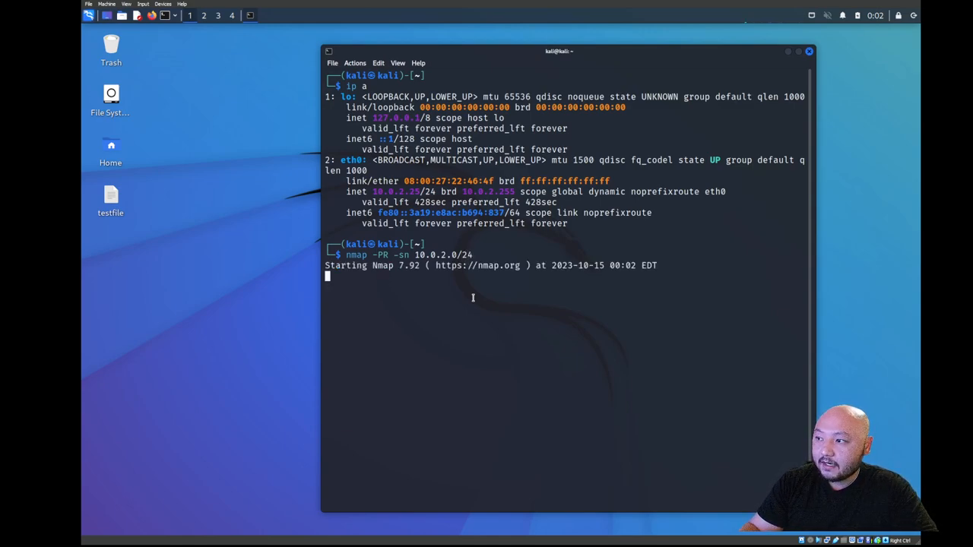
{"action": "mouse_move", "coordinate": [423, 282]}
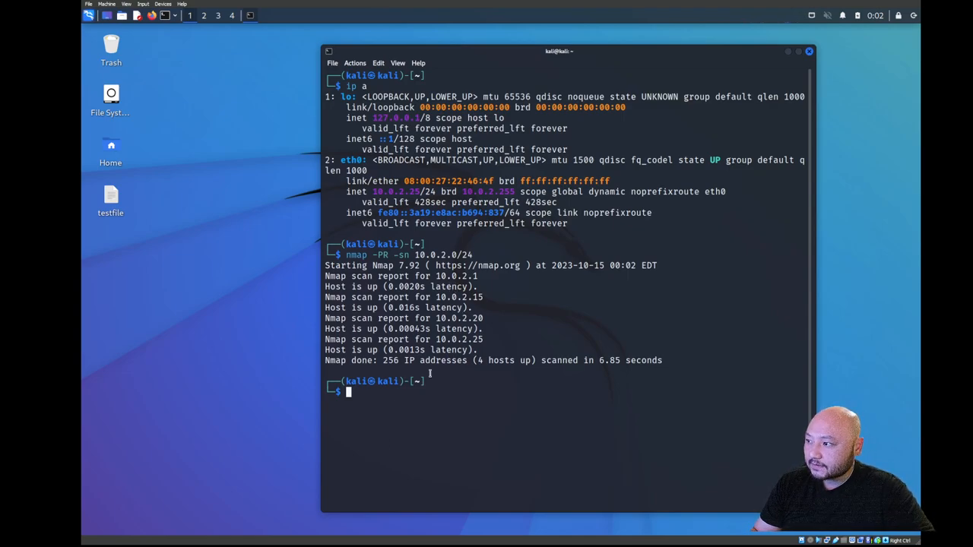
{"action": "mouse_move", "coordinate": [481, 284]}
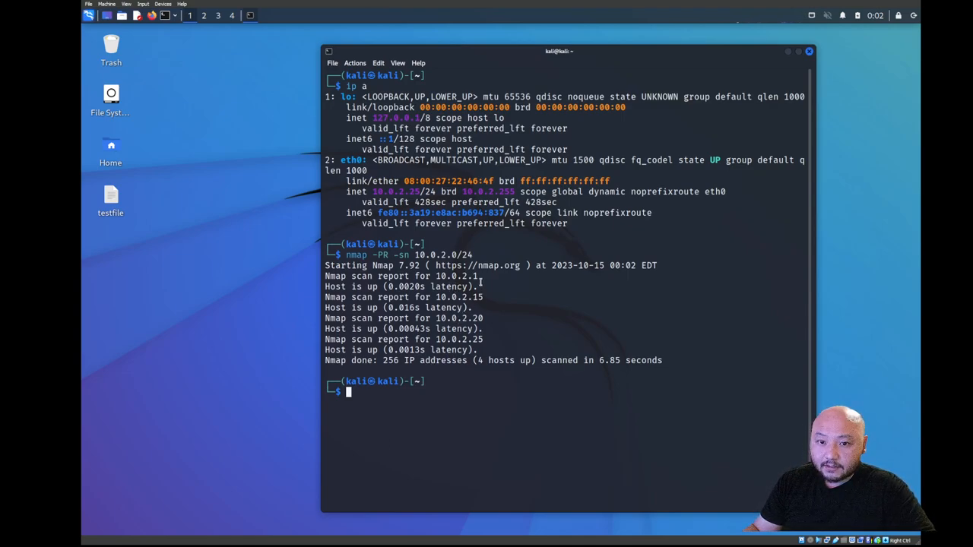
- Highlight discovered hosts 10.0.2.1 and 10.0.2.20 in the ARP sweep output
{"action": "double_click", "coordinate": [458, 276]}
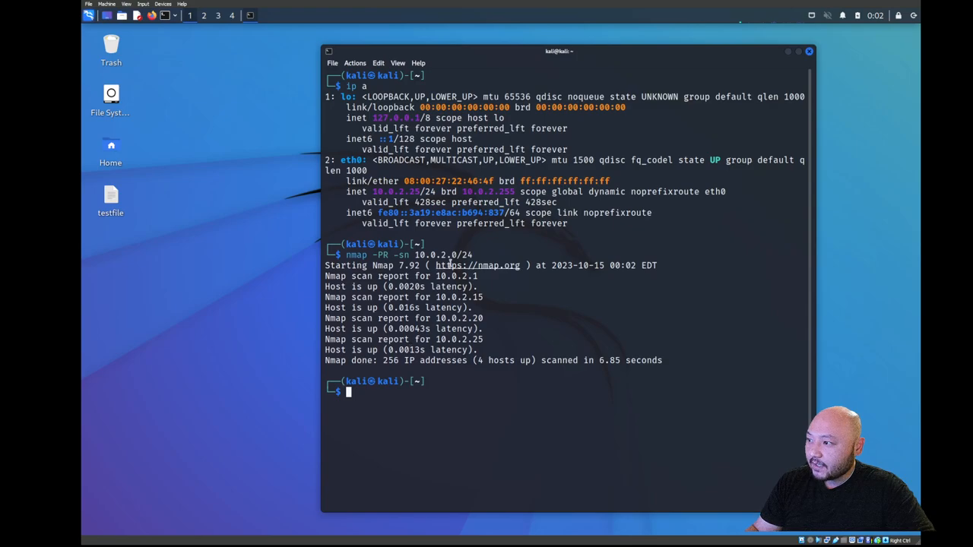
{"action": "mouse_move", "coordinate": [471, 298]}
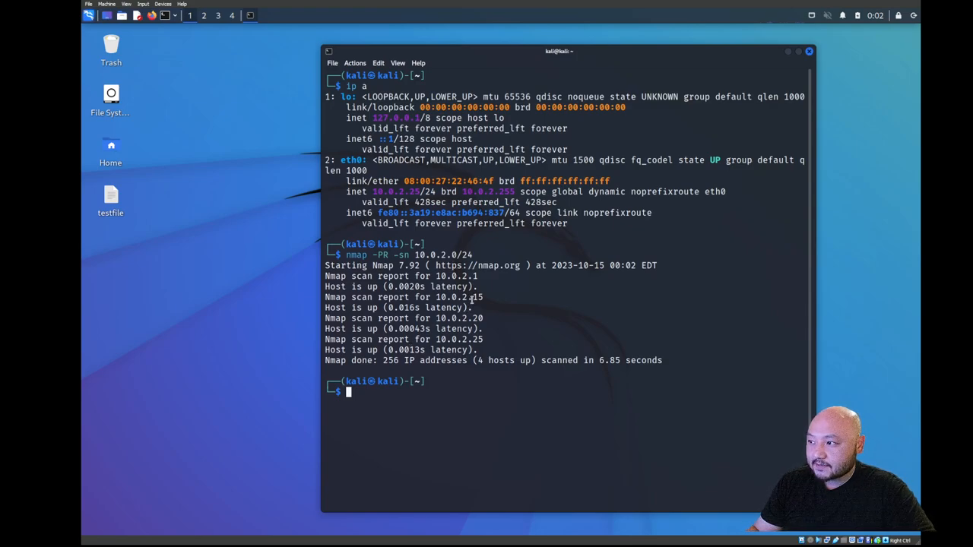
{"action": "mouse_move", "coordinate": [479, 318]}
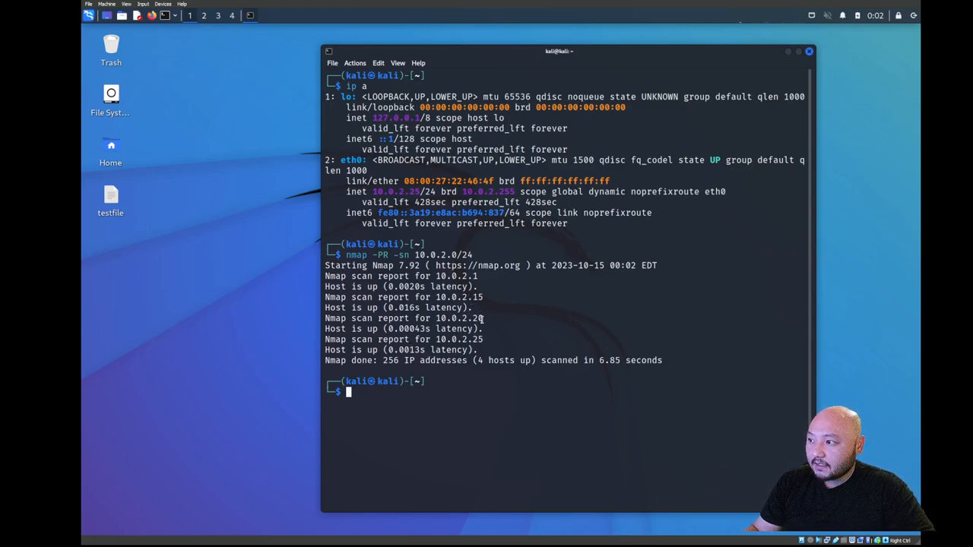
{"action": "double_click", "coordinate": [472, 318]}
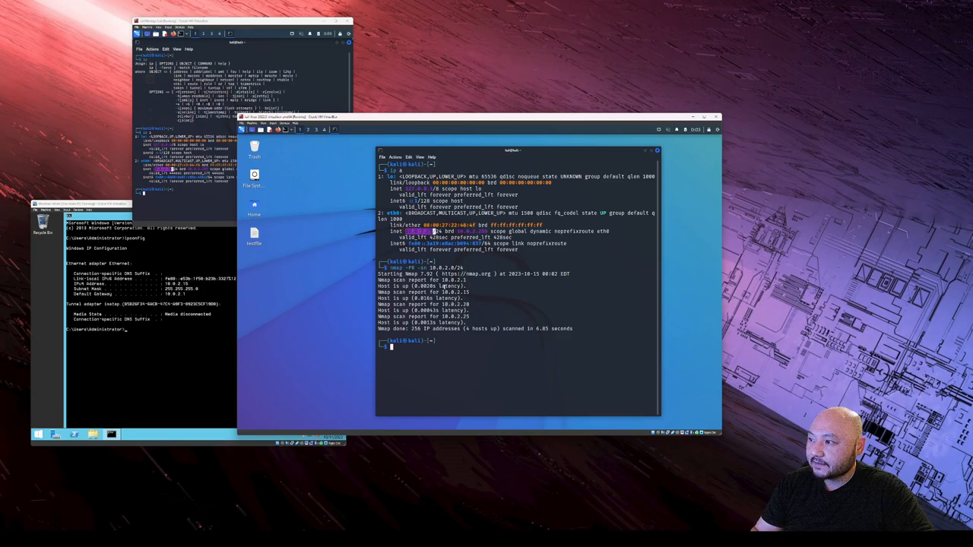
- Maximize the Kali Linux VM window to fill the screen
{"action": "double_click", "coordinate": [448, 280]}
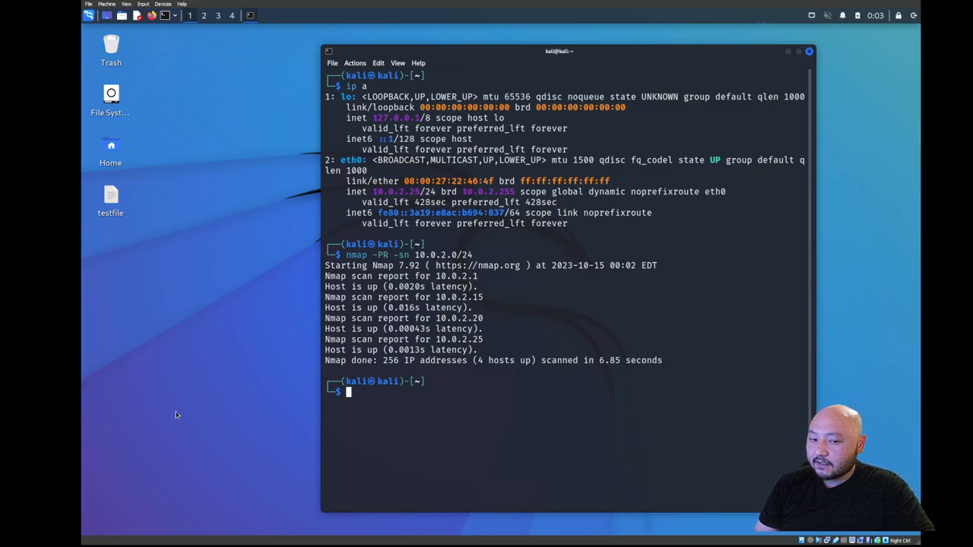
{"action": "mouse_move", "coordinate": [244, 248]}
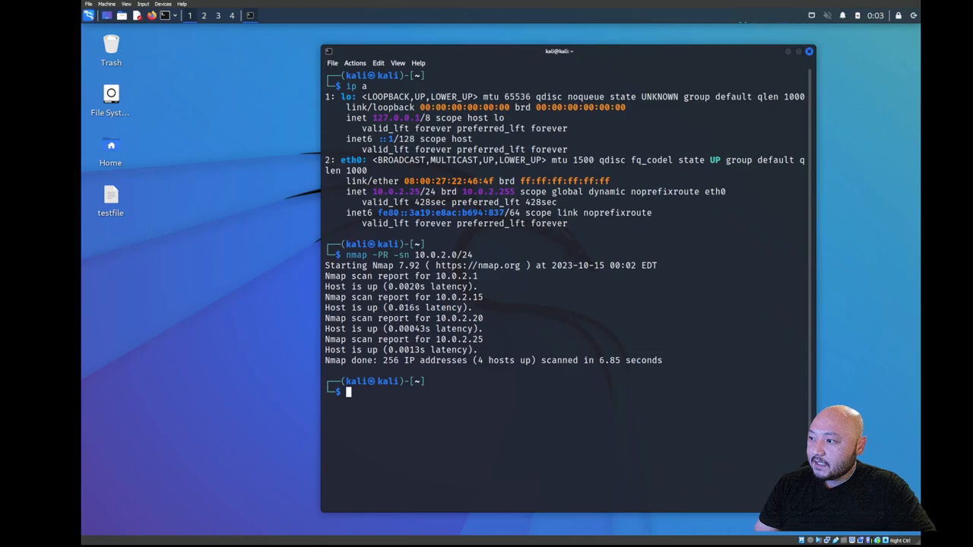
{"action": "mouse_move", "coordinate": [470, 397]}
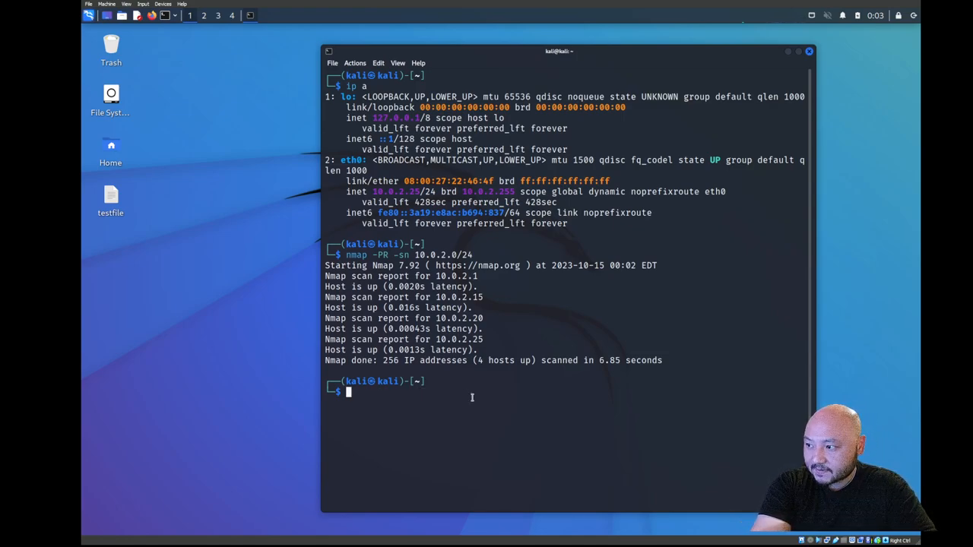
- Run sudo nmap -PE -sn scanme.nmap.org and highlight the reported IP 45.33.32.156
{"action": "type", "text": "sudo nmap scanme.nmap.org"}
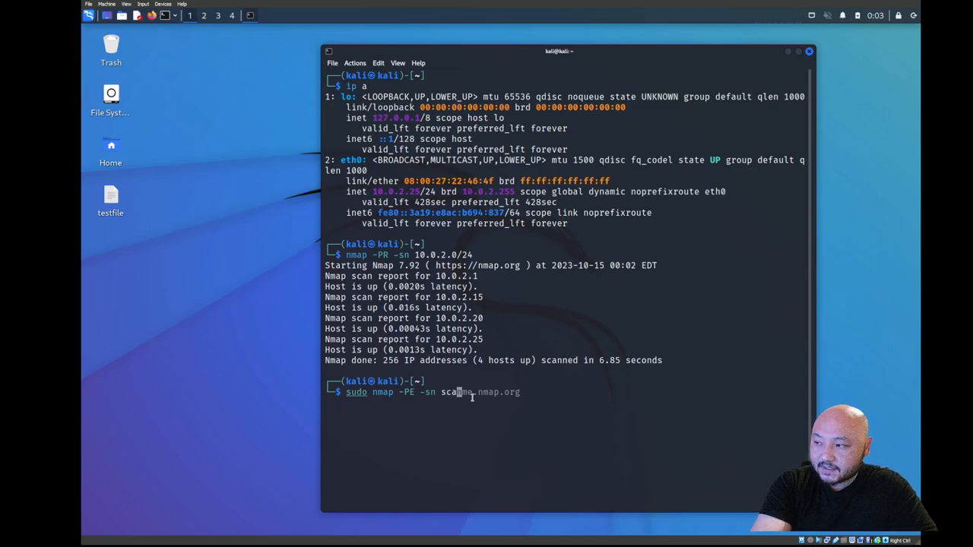
{"action": "key", "text": "Tab"}
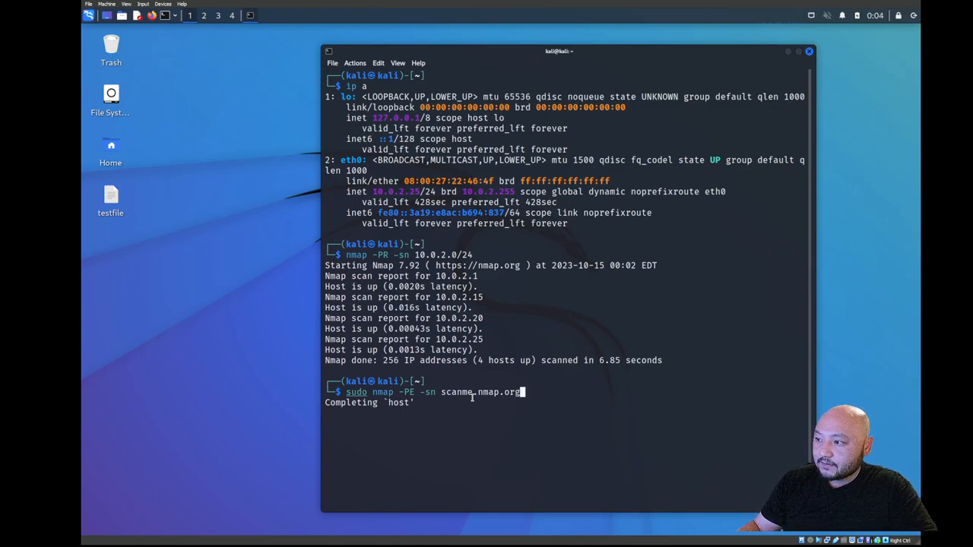
{"action": "mouse_move", "coordinate": [397, 376]}
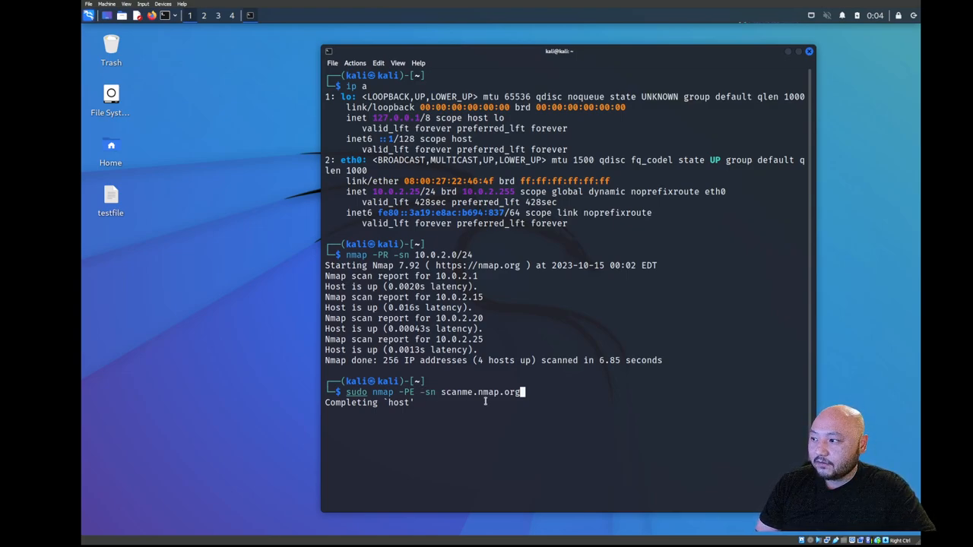
{"action": "mouse_move", "coordinate": [497, 401]}
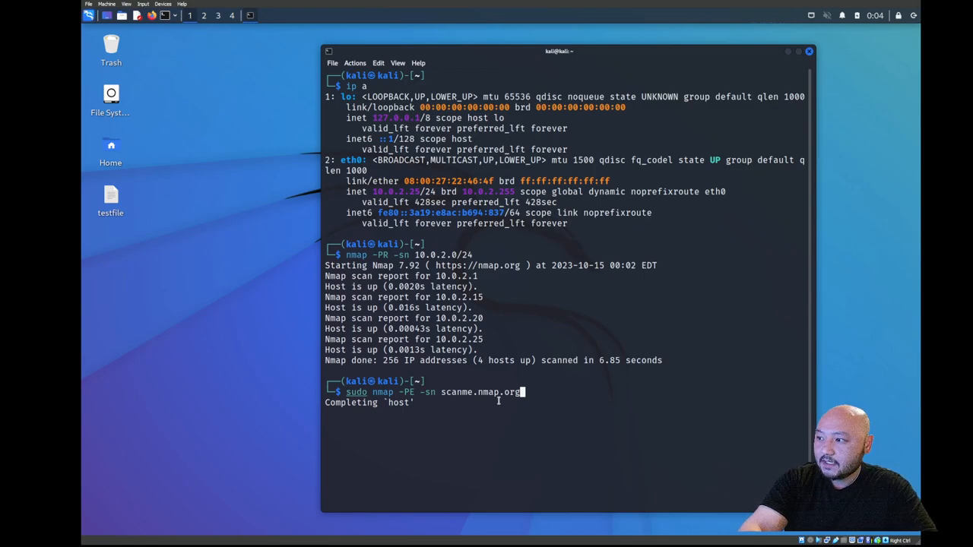
{"action": "key", "text": "Return"}
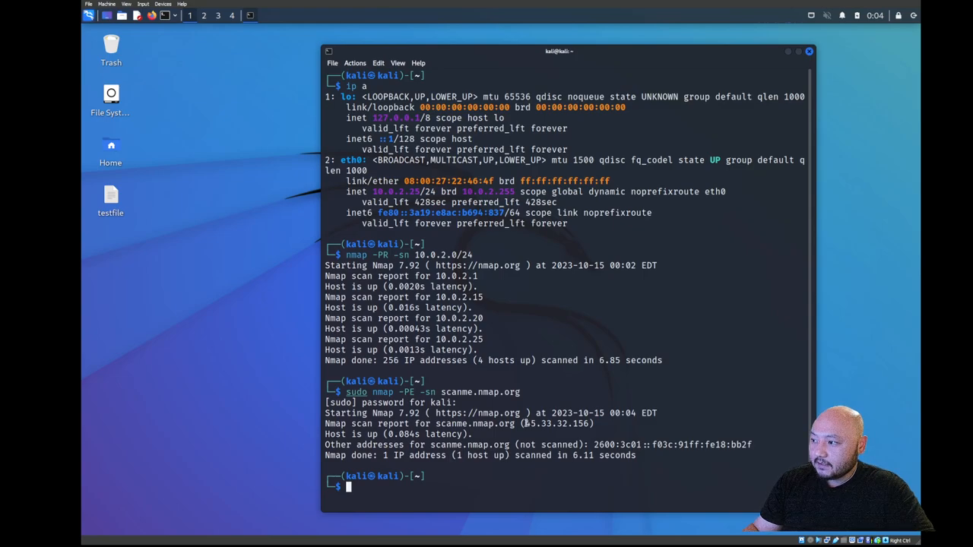
{"action": "double_click", "coordinate": [559, 423]}
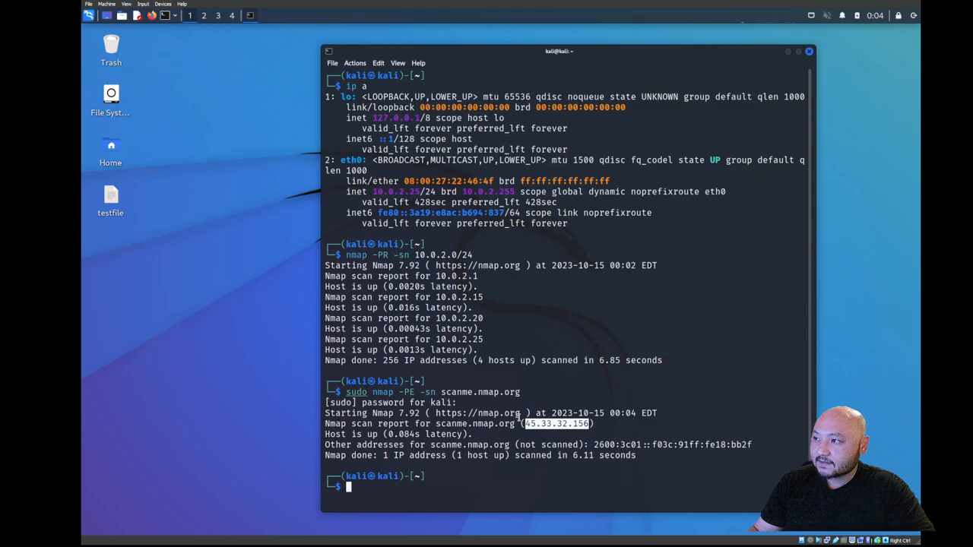
{"action": "mouse_move", "coordinate": [239, 174]}
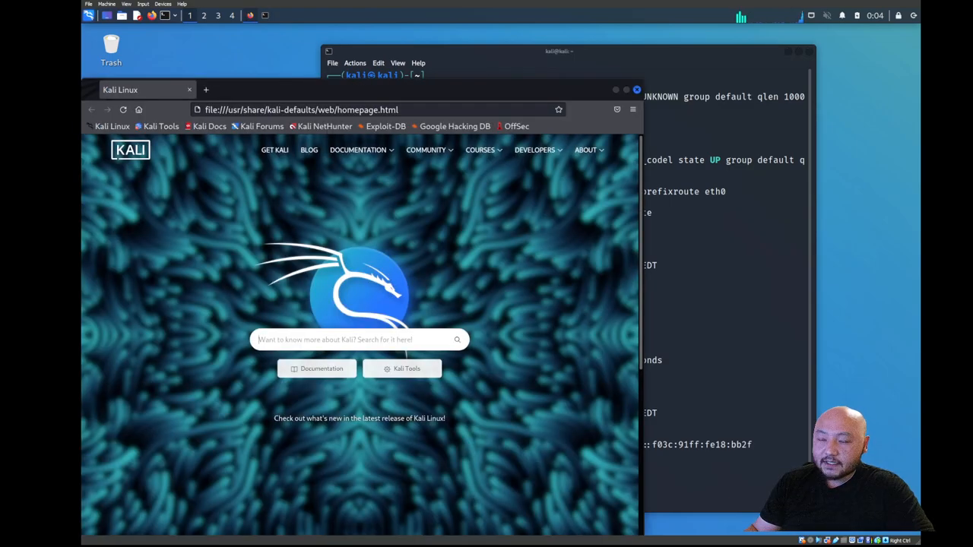
- Copy 45.33.32.156 from the scan output into Firefox's address bar and load it
{"action": "left_click", "coordinate": [564, 51]}
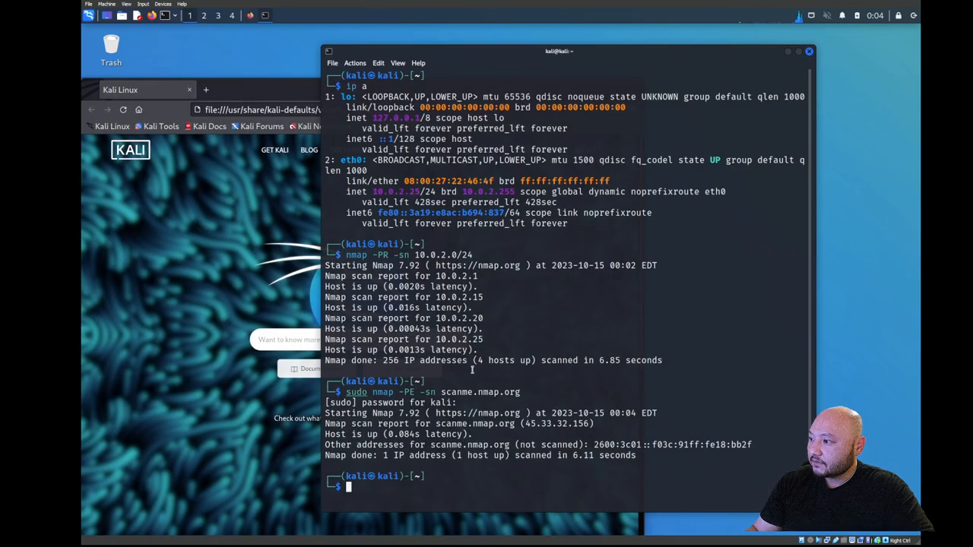
{"action": "double_click", "coordinate": [557, 423]}
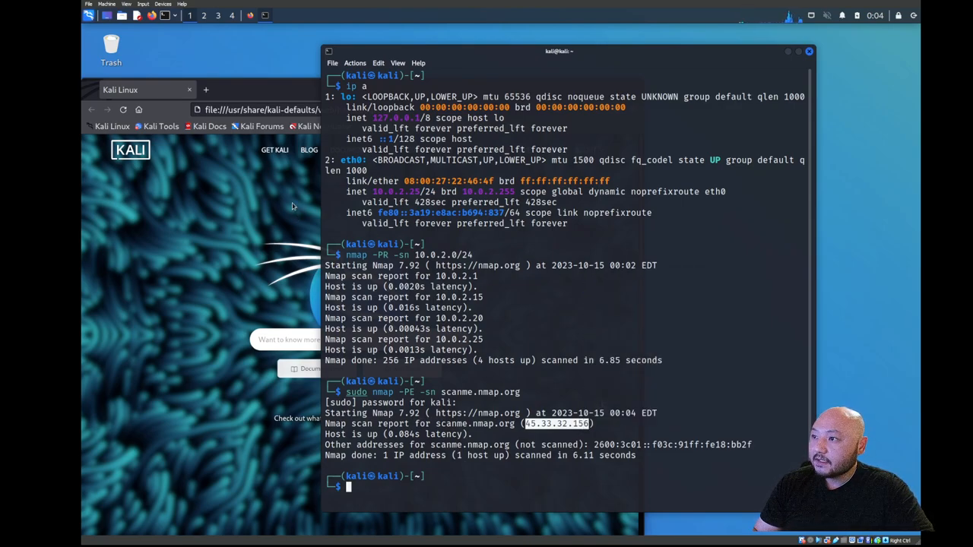
{"action": "right_click", "coordinate": [315, 110]}
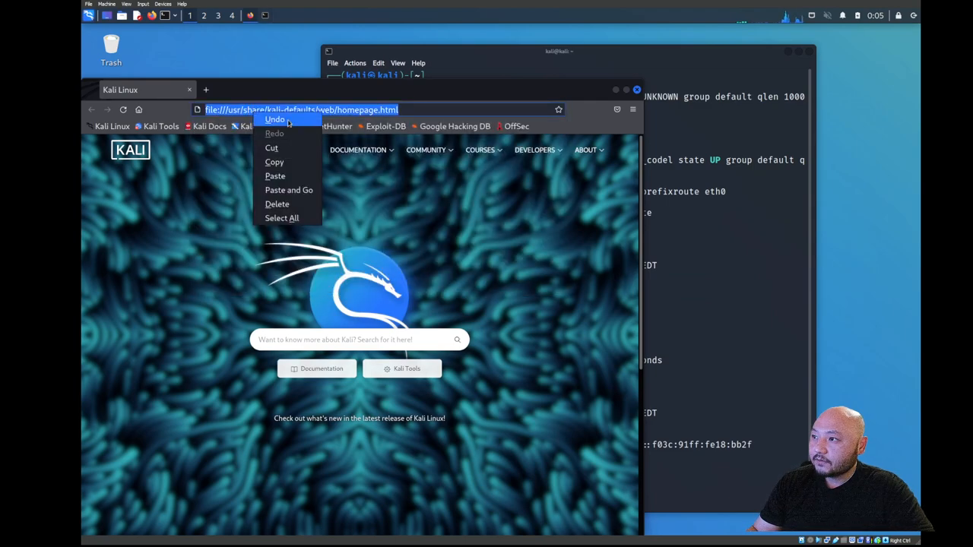
{"action": "type", "text": "45.33.32.156"}
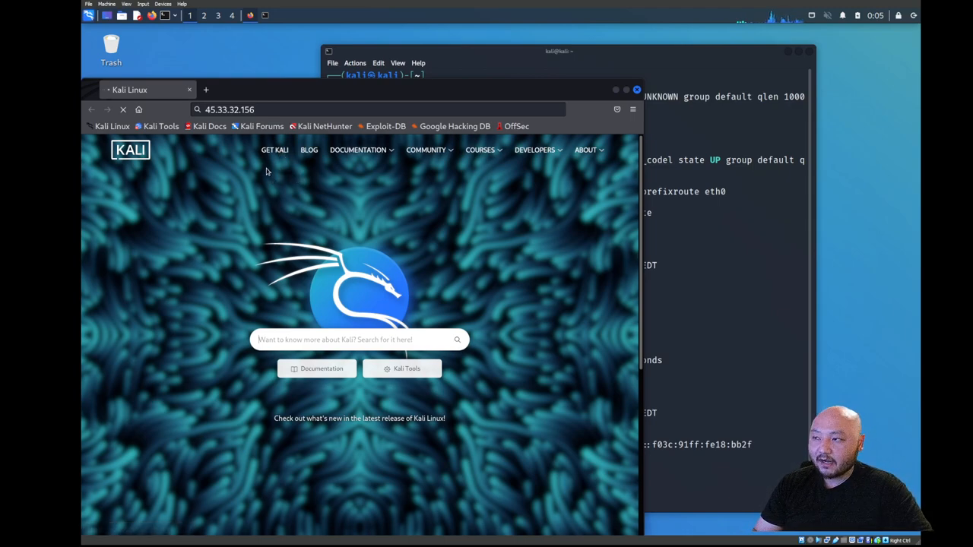
{"action": "mouse_move", "coordinate": [275, 156]}
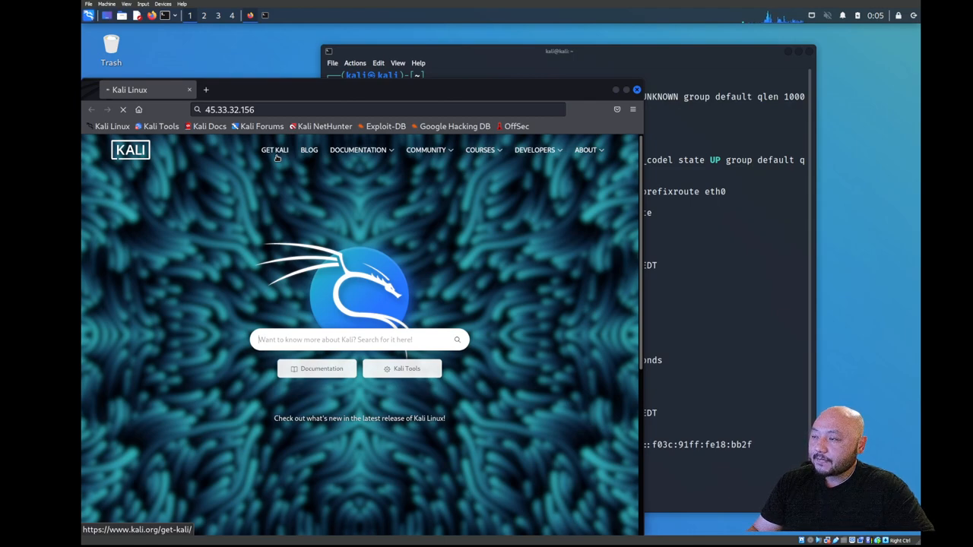
{"action": "mouse_move", "coordinate": [261, 126]}
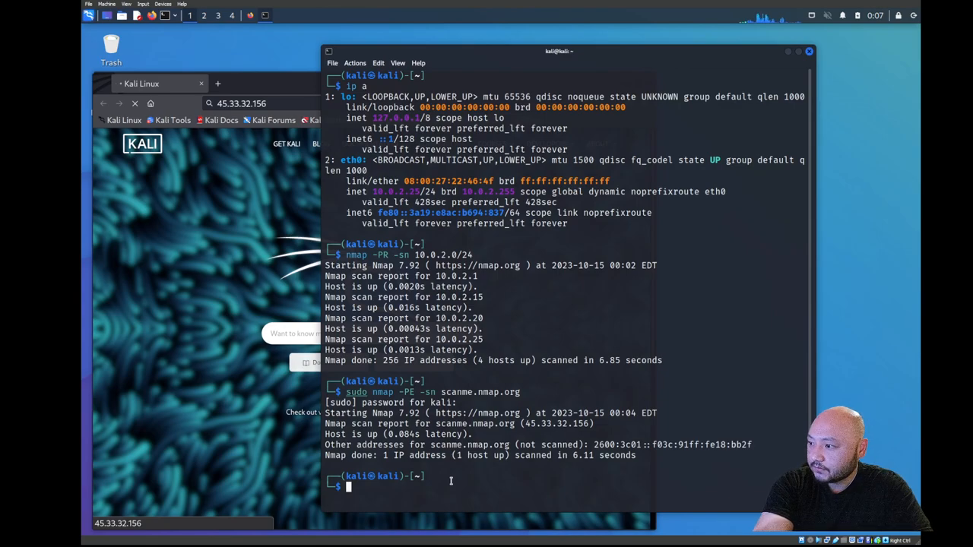
- Delete the old iplist.txt, confirm with ls, and create a new one in vim
{"action": "type", "text": "ls"}
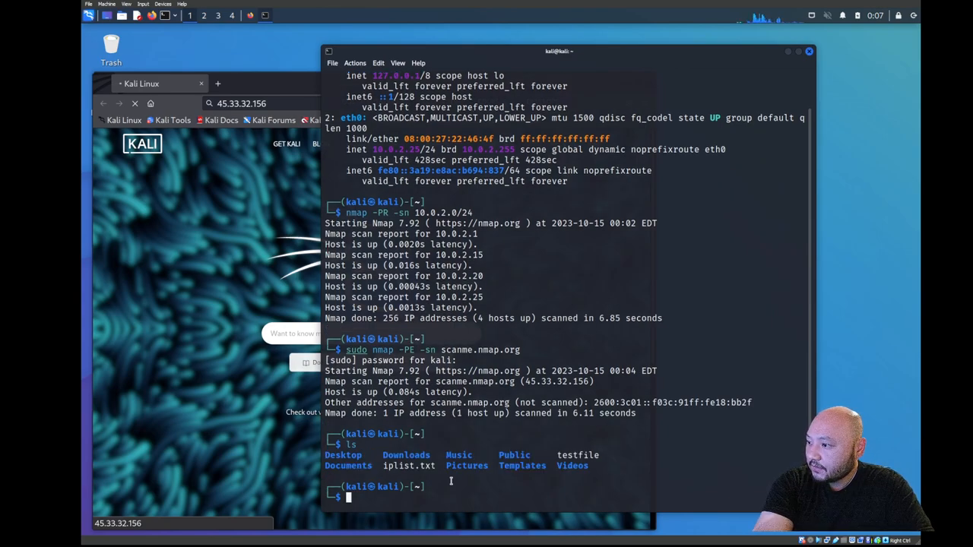
{"action": "type", "text": "rm iplist iplist2.txt"}
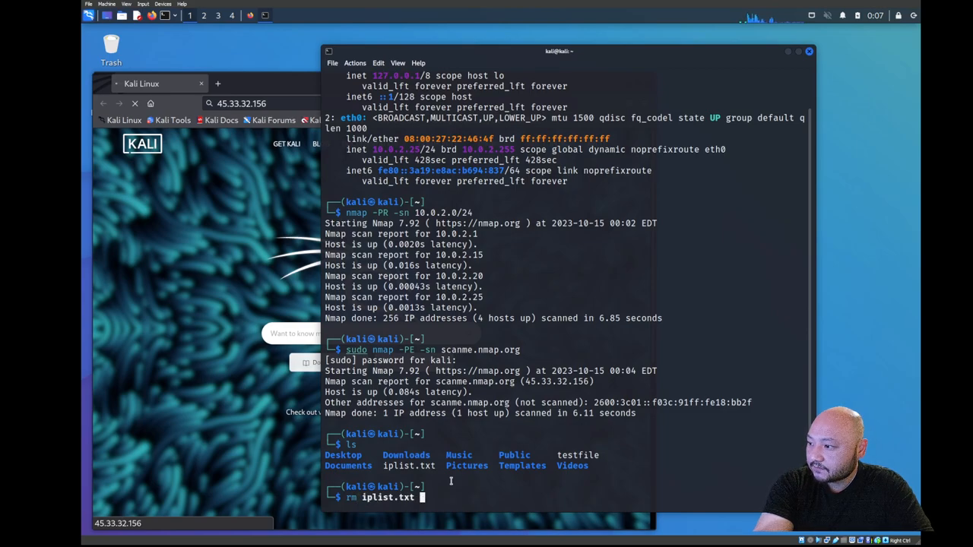
{"action": "key", "text": "Return"}
{"action": "type", "text": "ls"}
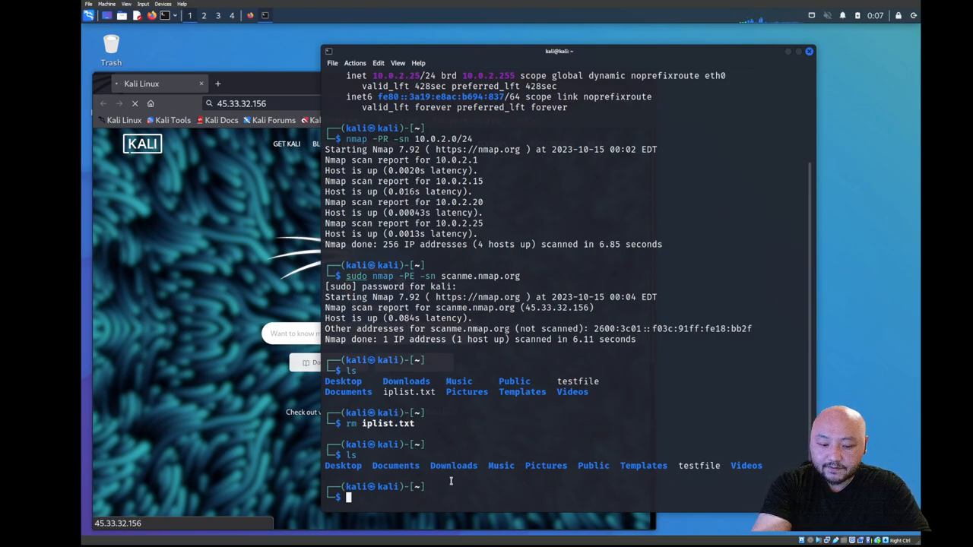
{"action": "type", "text": "vim iplist.txt"}
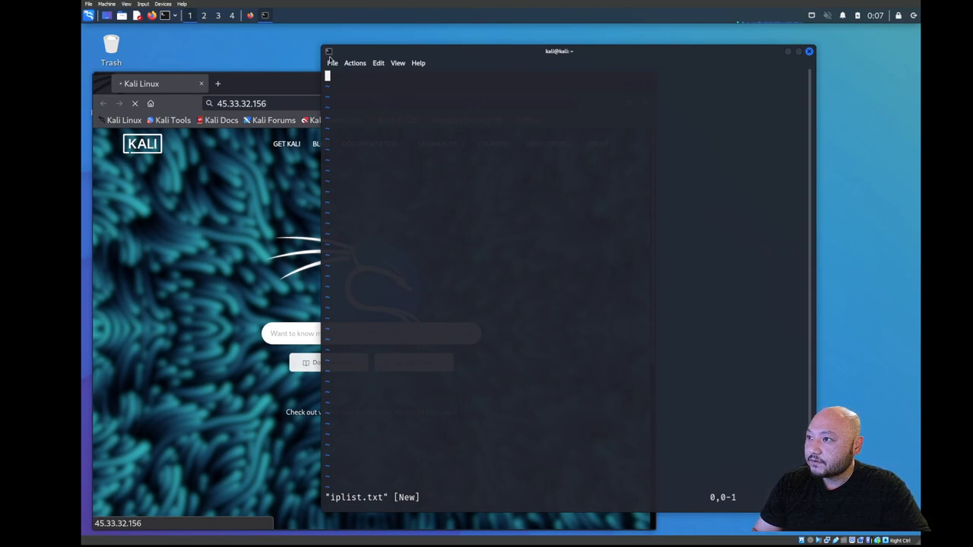
{"action": "left_click", "coordinate": [332, 62]}
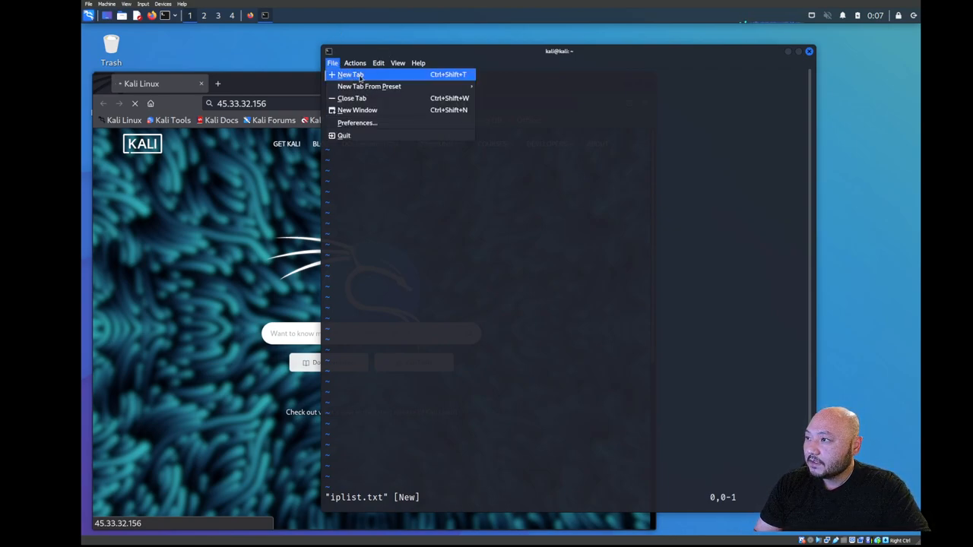
{"action": "mouse_move", "coordinate": [374, 86]}
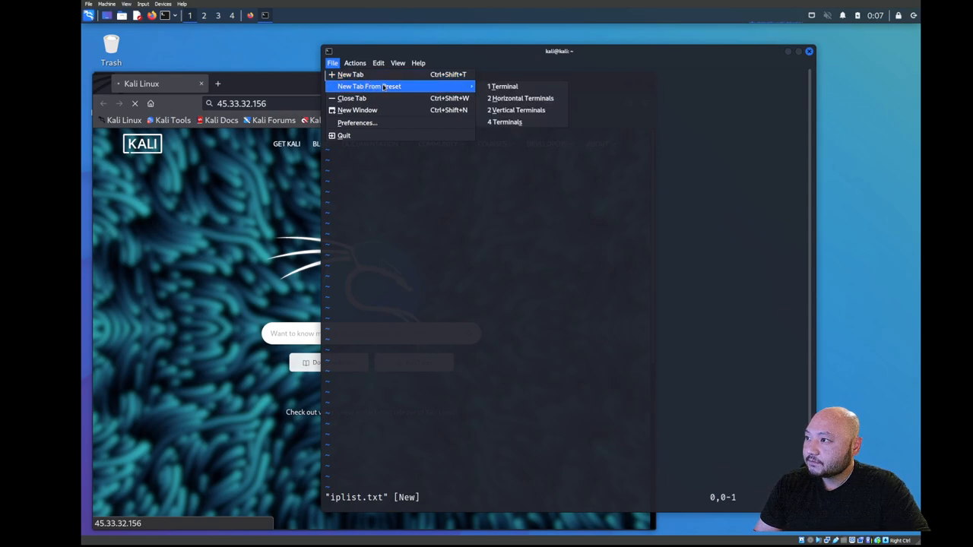
{"action": "mouse_move", "coordinate": [355, 74]}
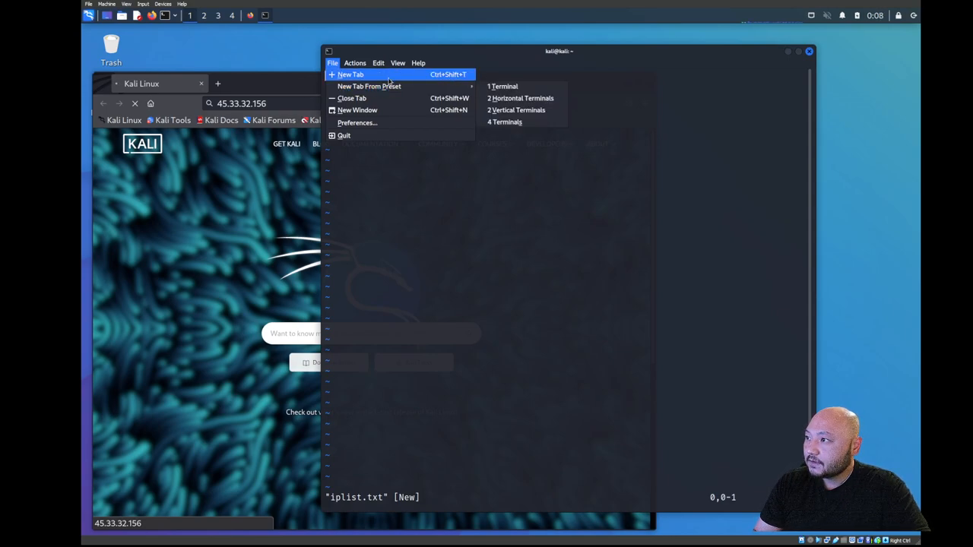
- In a new terminal window, ping-sweep 10.0.2.0/24 with nmap -sn, finding four hosts up
{"action": "left_click", "coordinate": [353, 75]}
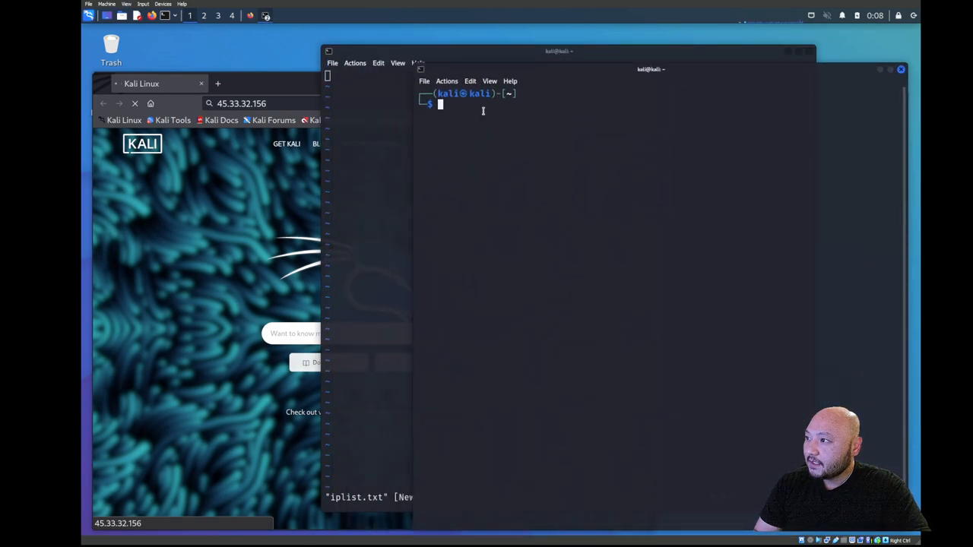
{"action": "type", "text": "ifconfig"}
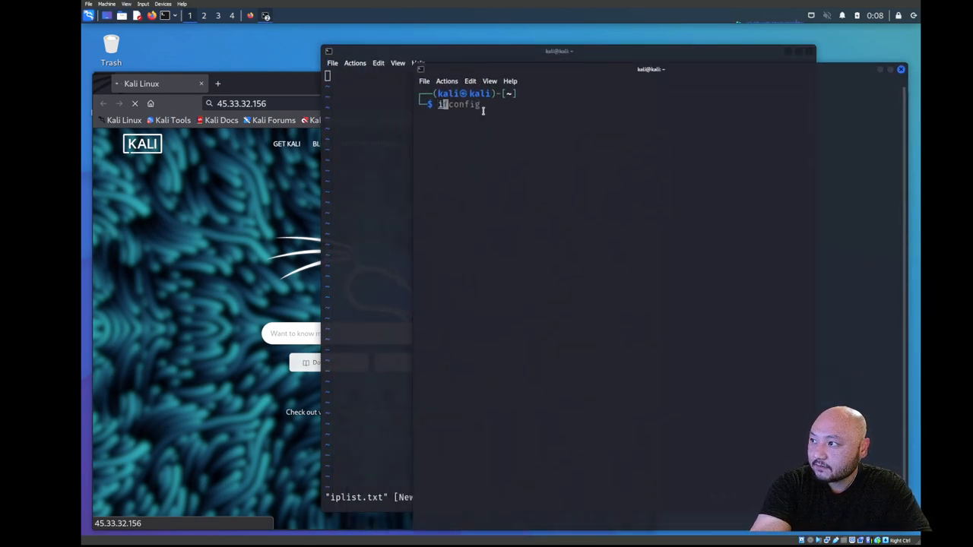
{"action": "type", "text": "nmap -sL -p- -T4 -A  10.0.2.0/24"}
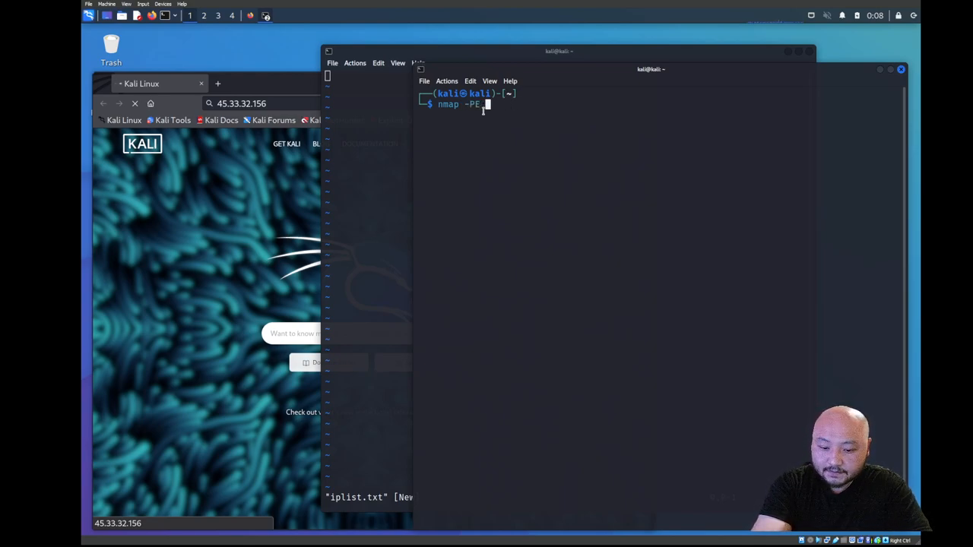
{"action": "type", "text": "-sn"}
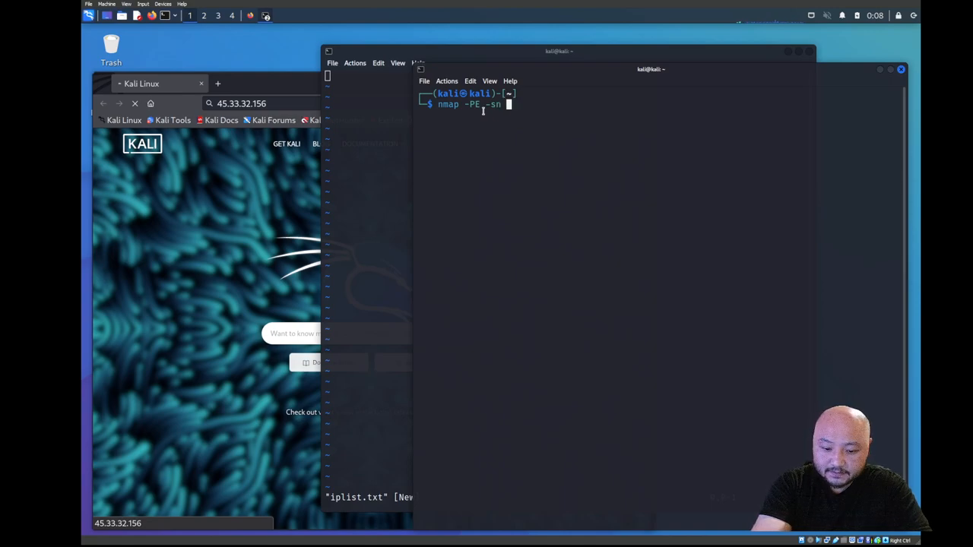
{"action": "type", "text": "10.0.2.0/24"}
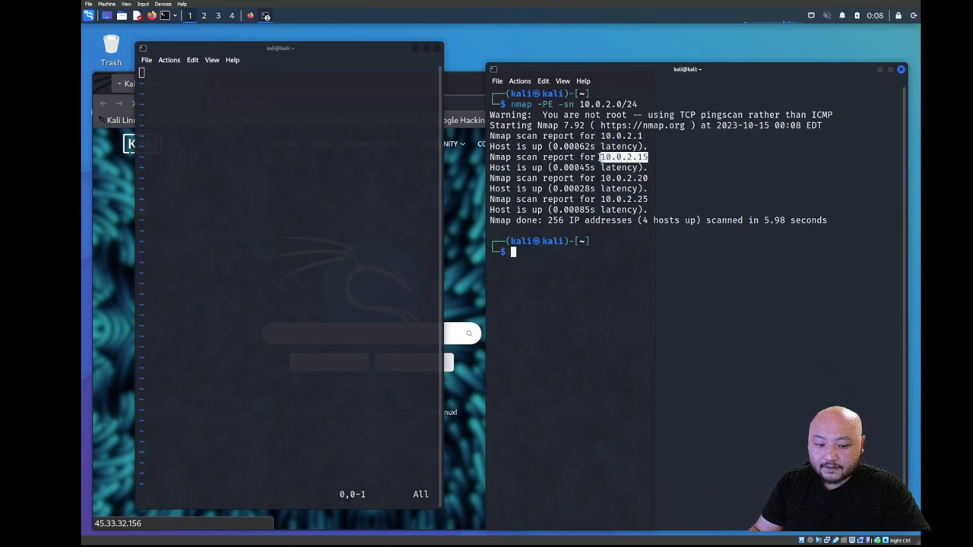
{"action": "mouse_move", "coordinate": [345, 94]}
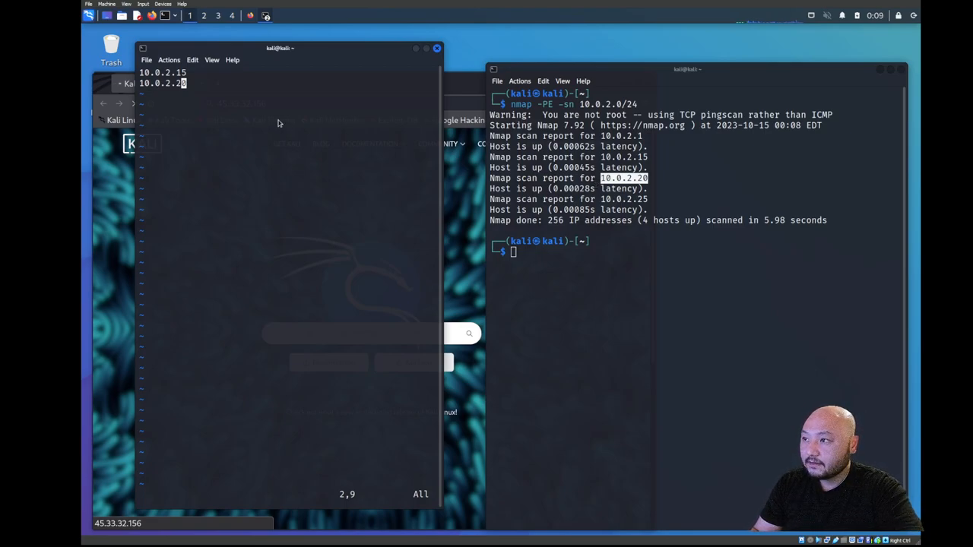
- Paste host addresses 10.0.2.15, 10.0.2.20 and 10.0.2.25 into iplist.txt in vim
{"action": "key", "text": "i"}
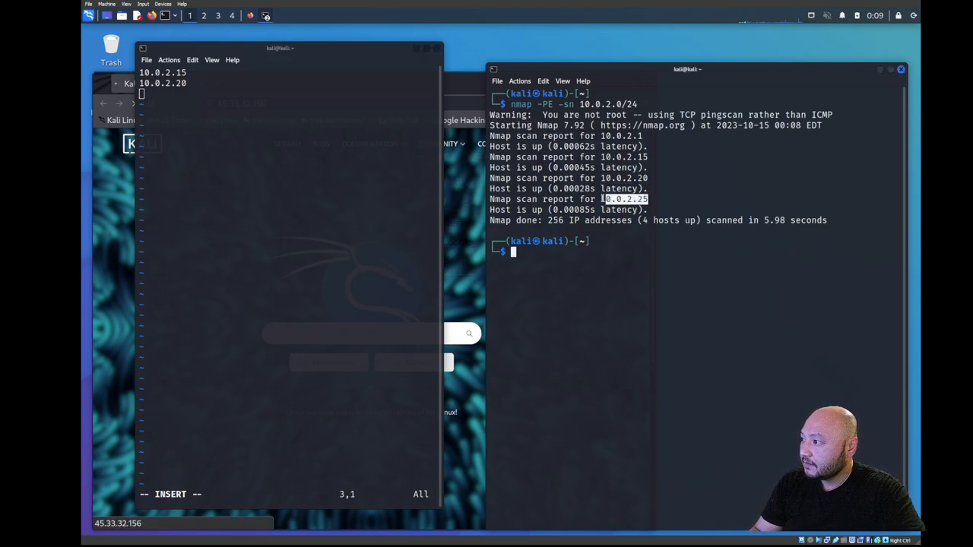
{"action": "right_click", "coordinate": [611, 199]}
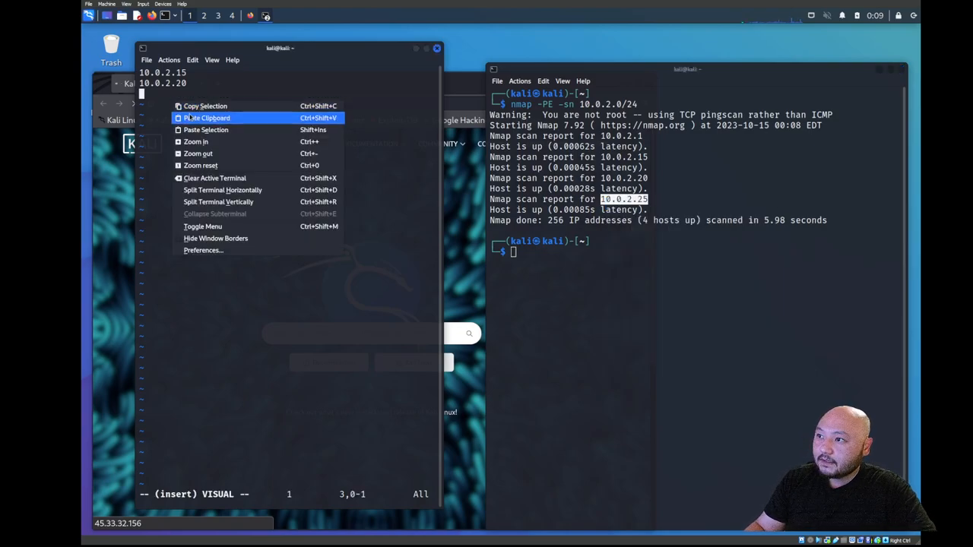
{"action": "left_click", "coordinate": [205, 117]}
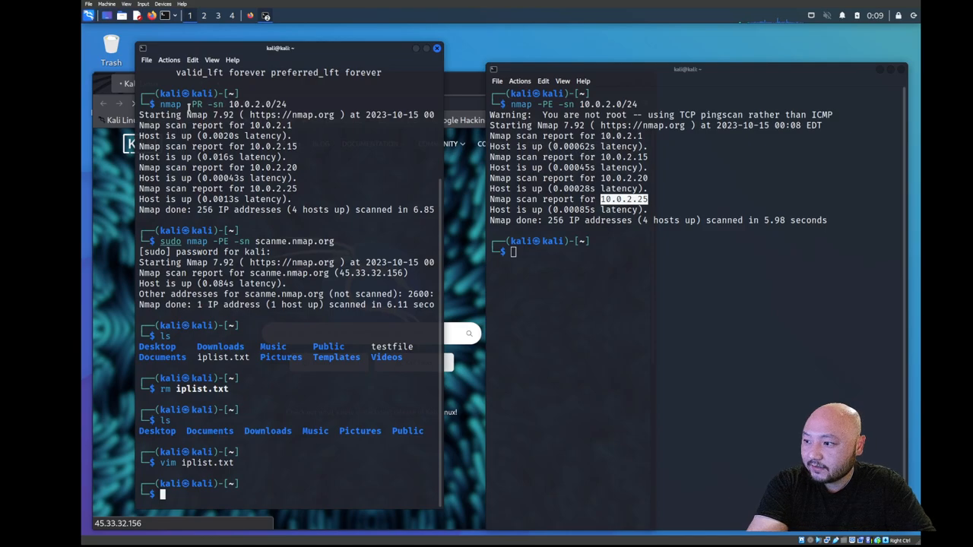
- Display iplist.txt showing 10.0.2.15, 10.0.2.20 and 10.0.2.25, then clear the screen
{"action": "type", "text": "cat iplist.txt"}
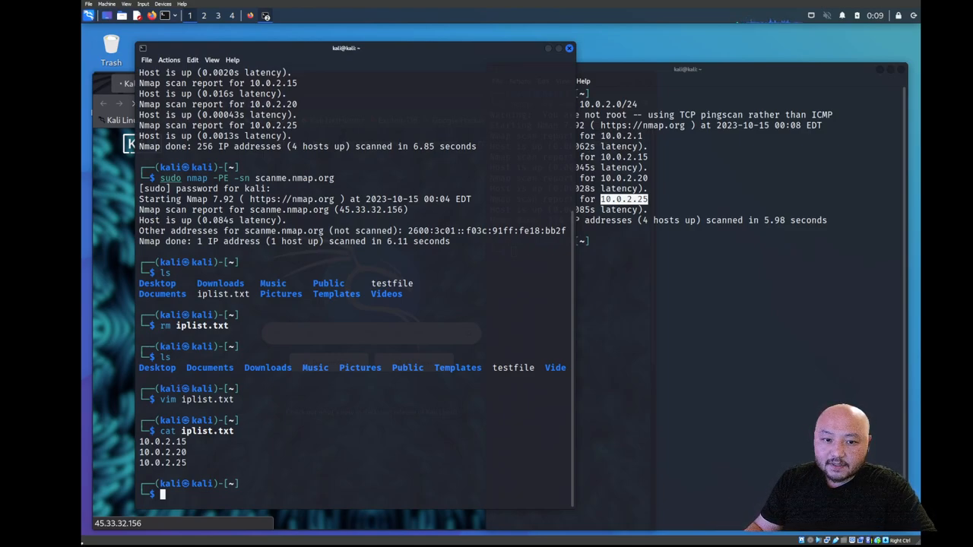
{"action": "type", "text": "cat iplist.txt"}
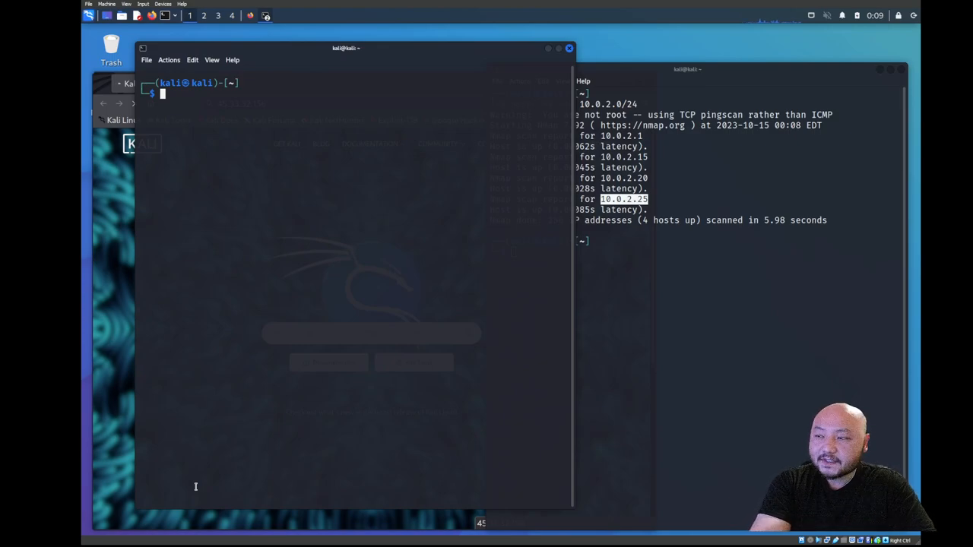
- Scan ports 80, 21 and 23 on the iplist.txt hosts, finding http open on 10.0.2.15
{"action": "type", "text": "nmap -PR -sn 10.0.2.0/24"}
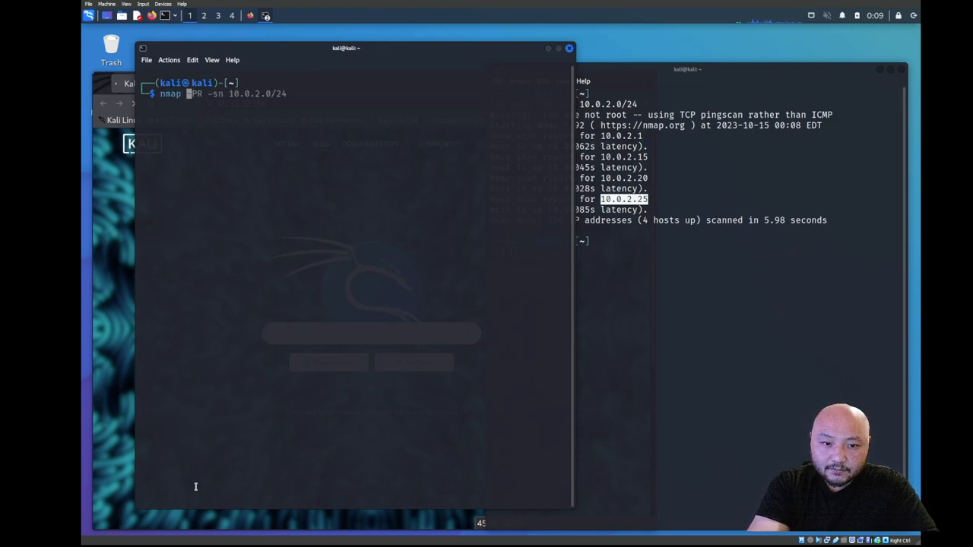
{"action": "type", "text": "nmap -80"}
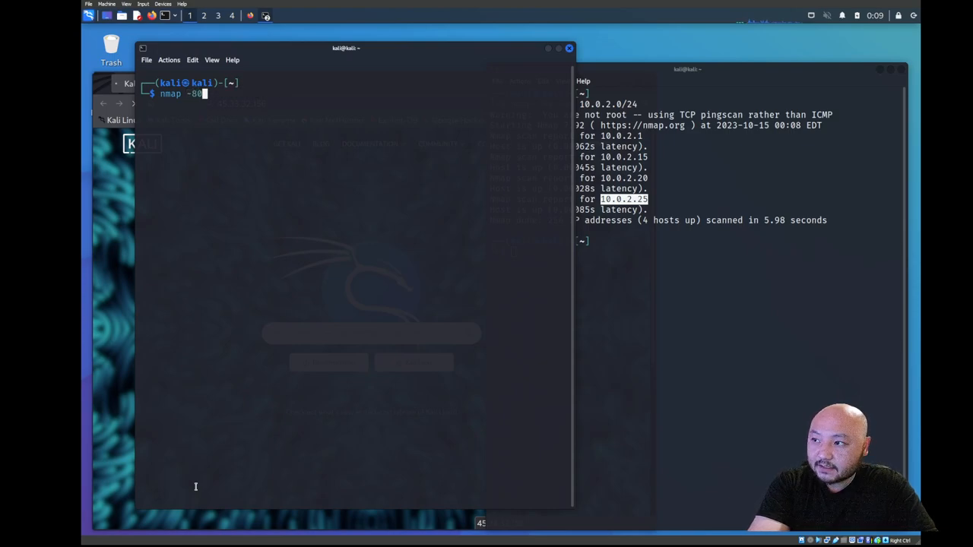
{"action": "type", "text": ","}
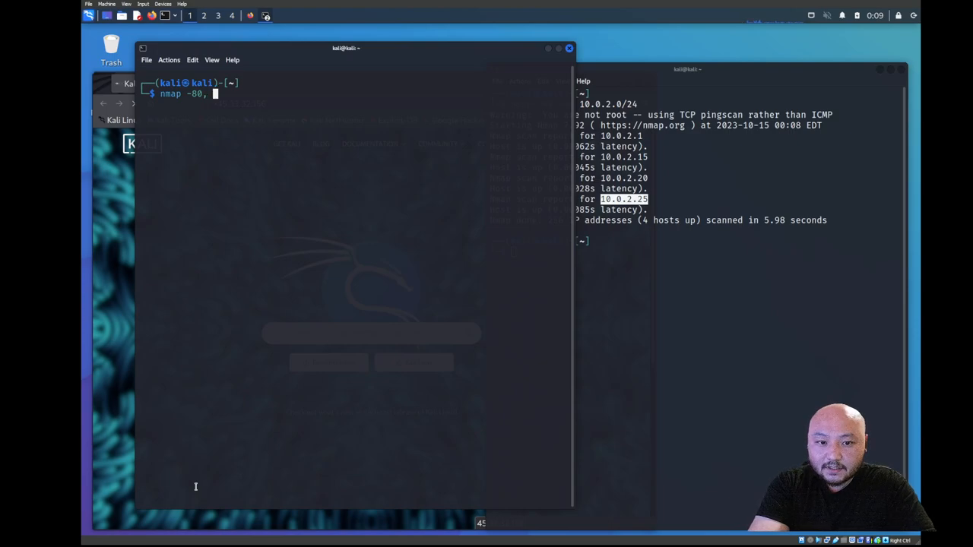
{"action": "type", "text": "21"}
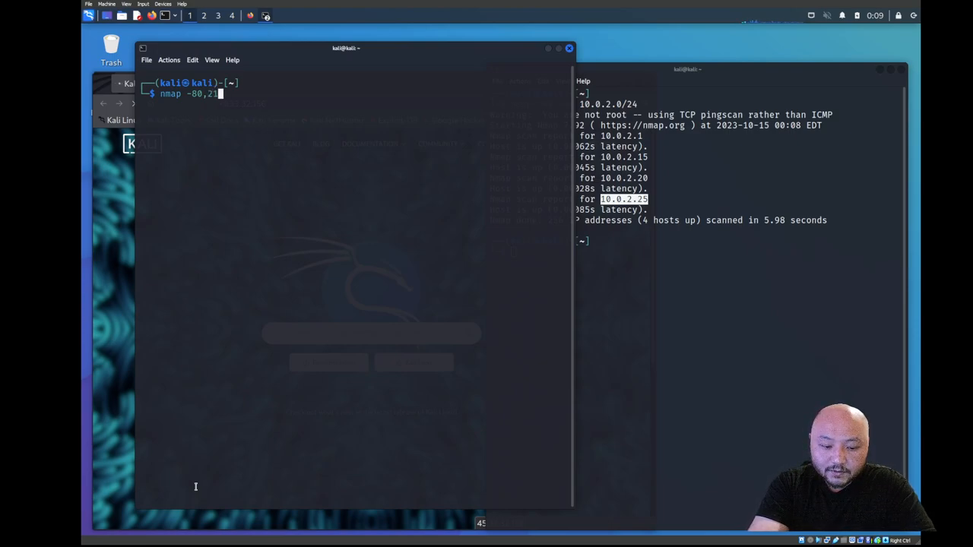
{"action": "type", "text": ",23"}
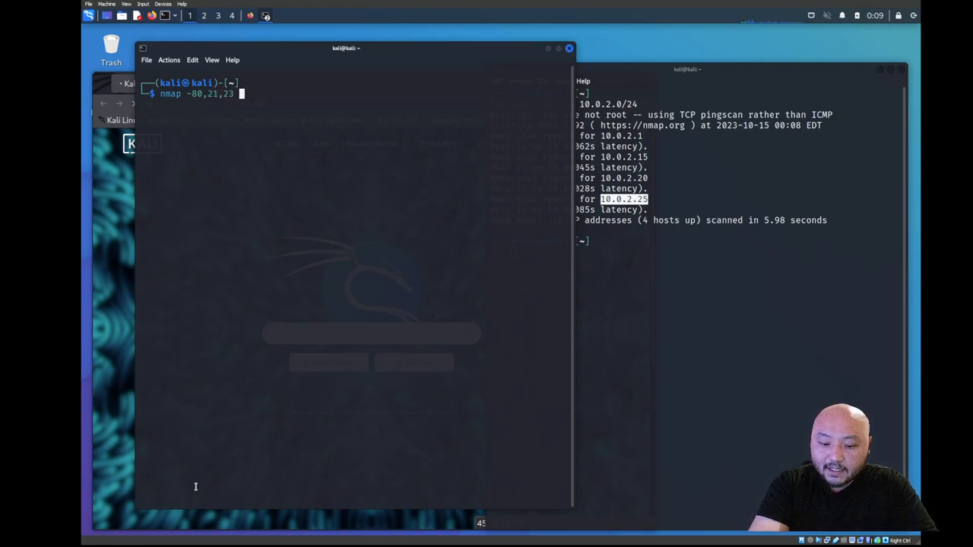
{"action": "type", "text": "-iL iplist.txt"}
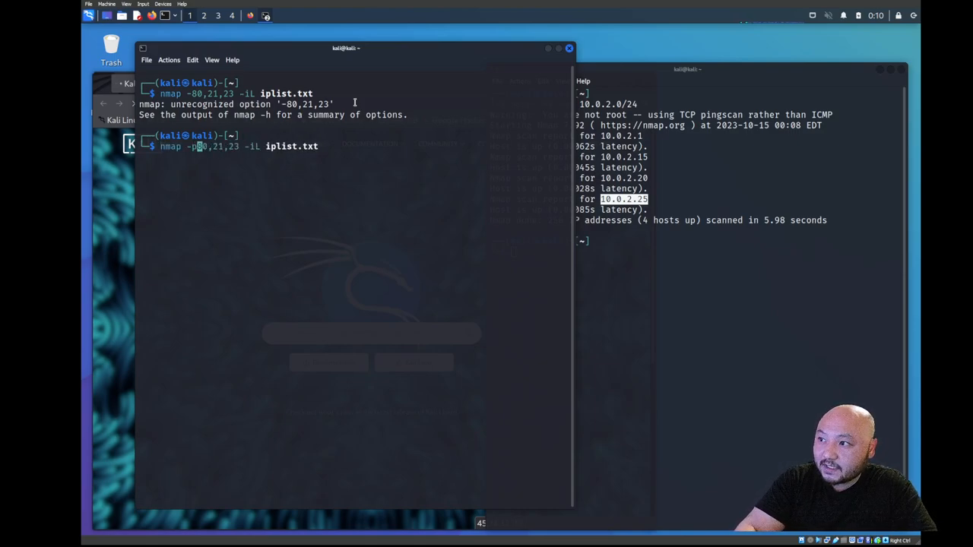
{"action": "type", "text": "\" \""}
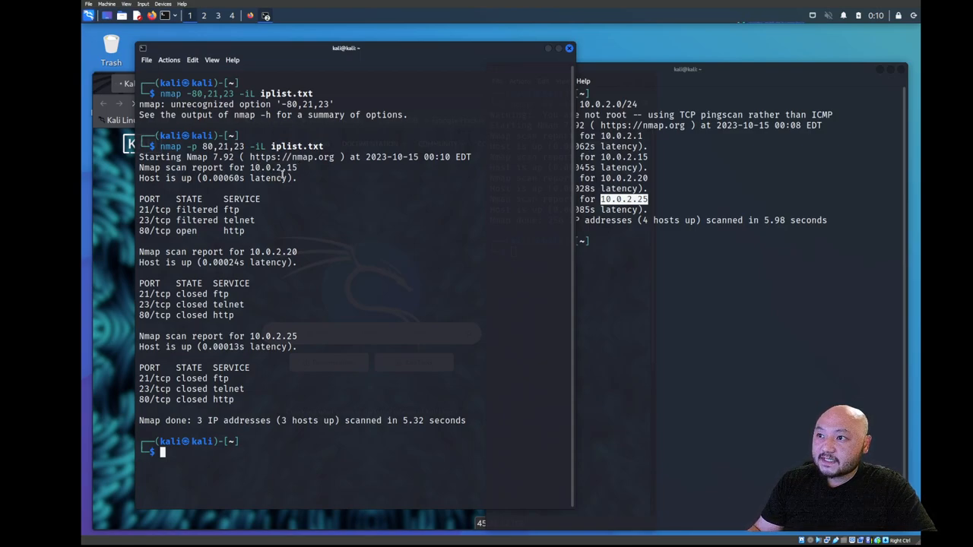
{"action": "mouse_move", "coordinate": [239, 213]}
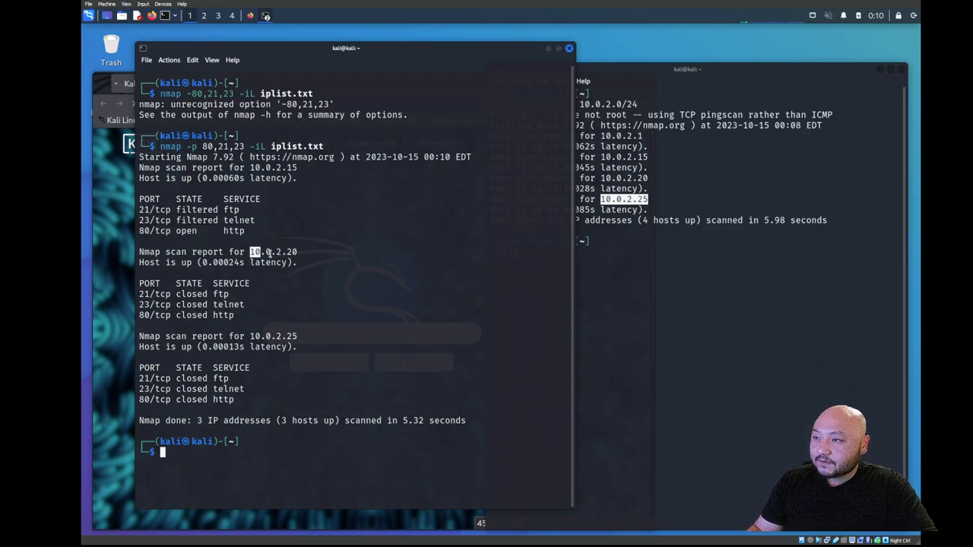
{"action": "double_click", "coordinate": [273, 251]}
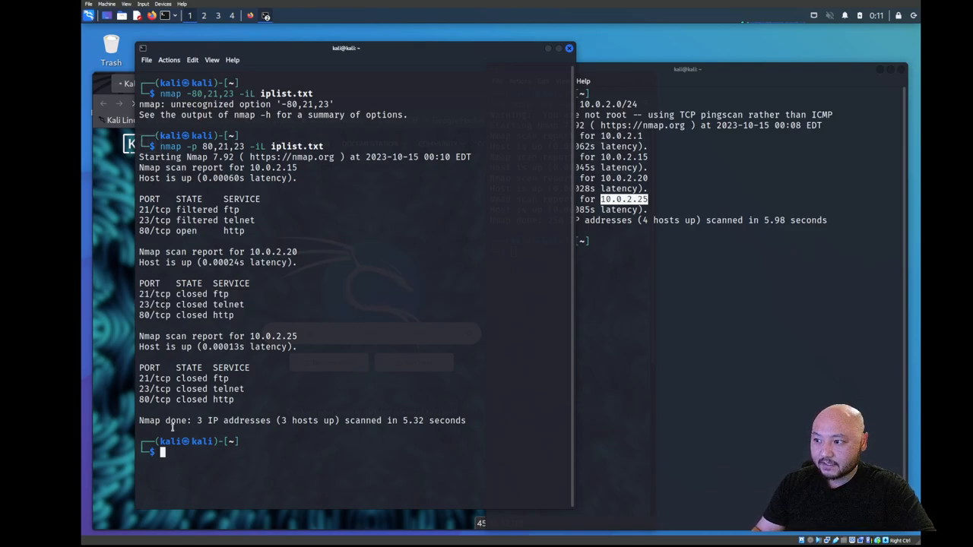
{"action": "mouse_move", "coordinate": [209, 402]}
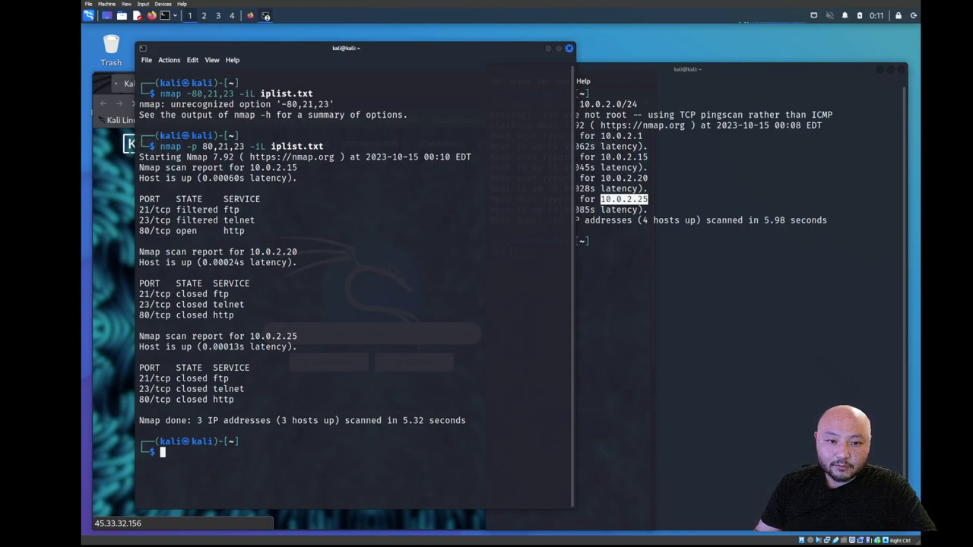
- Run the ACK scan sudo nmap -sA -iL iplist.txt, revealing 10.0.2.15's 1000 filtered ports
{"action": "double_click", "coordinate": [198, 210]}
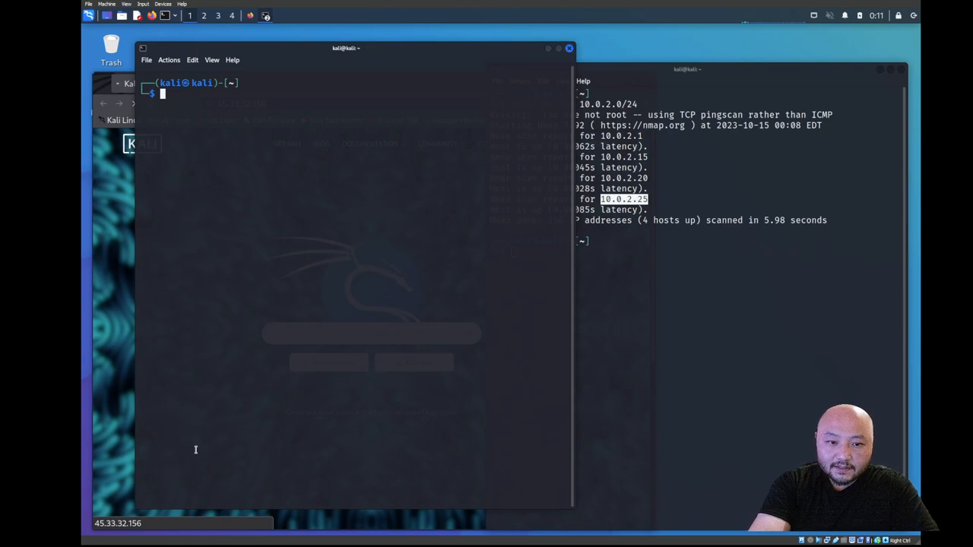
{"action": "type", "text": "sudo nmap -PE -sn scanme.nmap.org"}
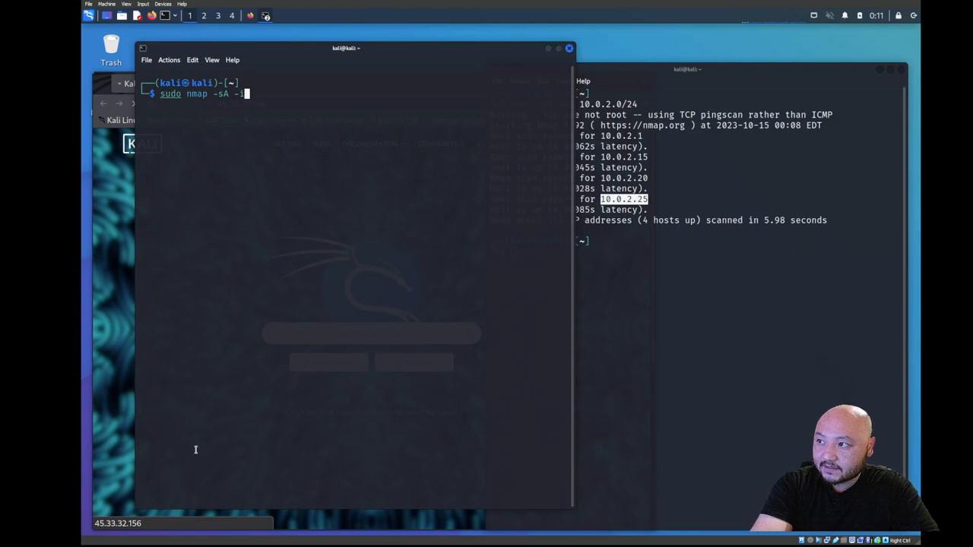
{"action": "type", "text": "L"}
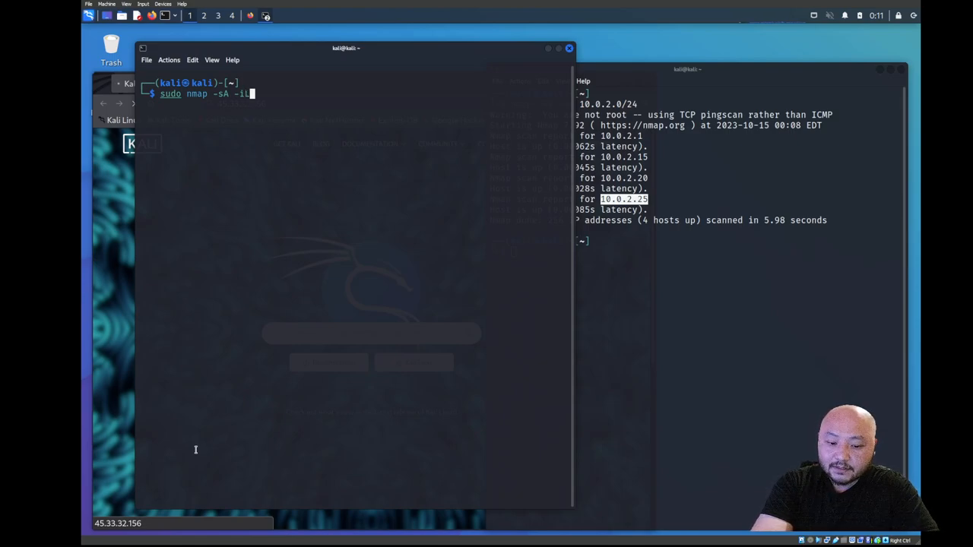
{"action": "type", "text": "iplist.txt"}
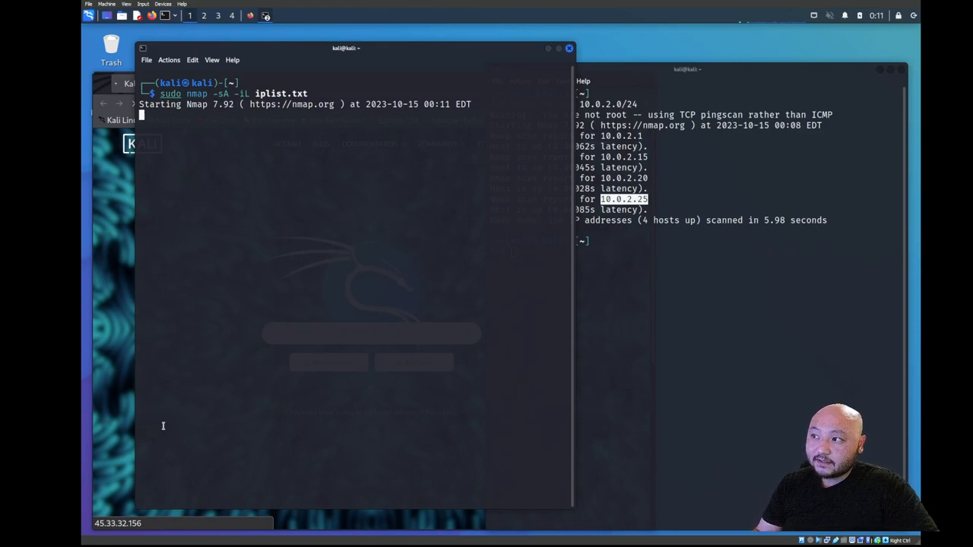
{"action": "mouse_move", "coordinate": [163, 388]}
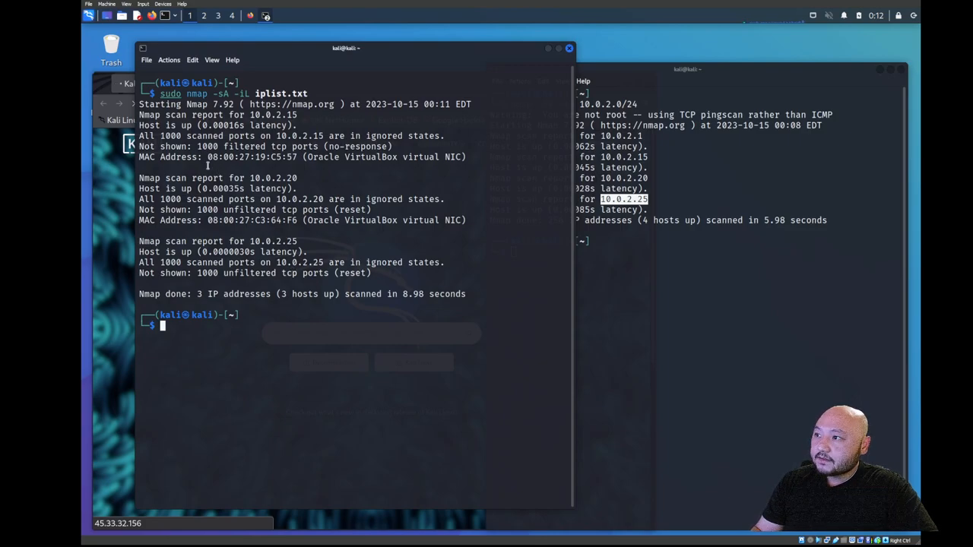
{"action": "double_click", "coordinate": [171, 136]}
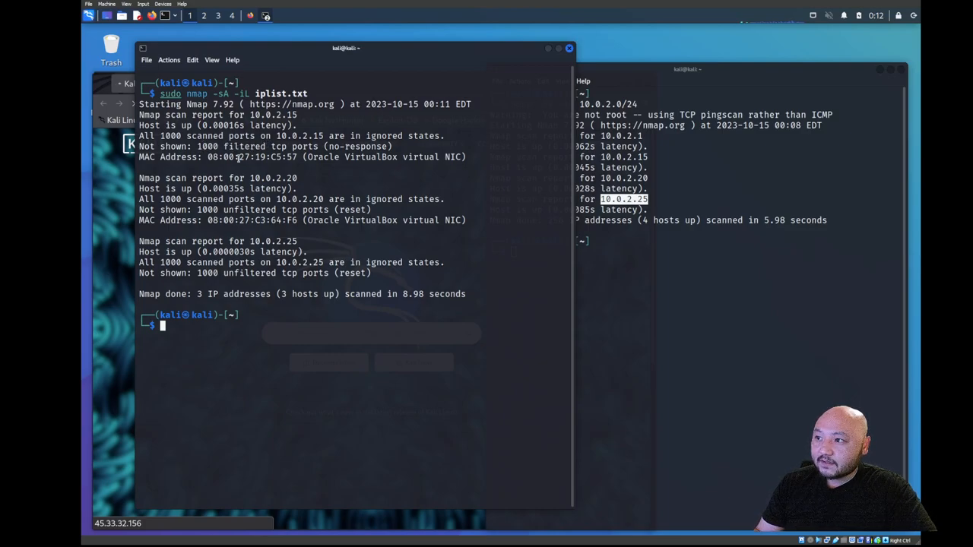
{"action": "mouse_move", "coordinate": [196, 199]}
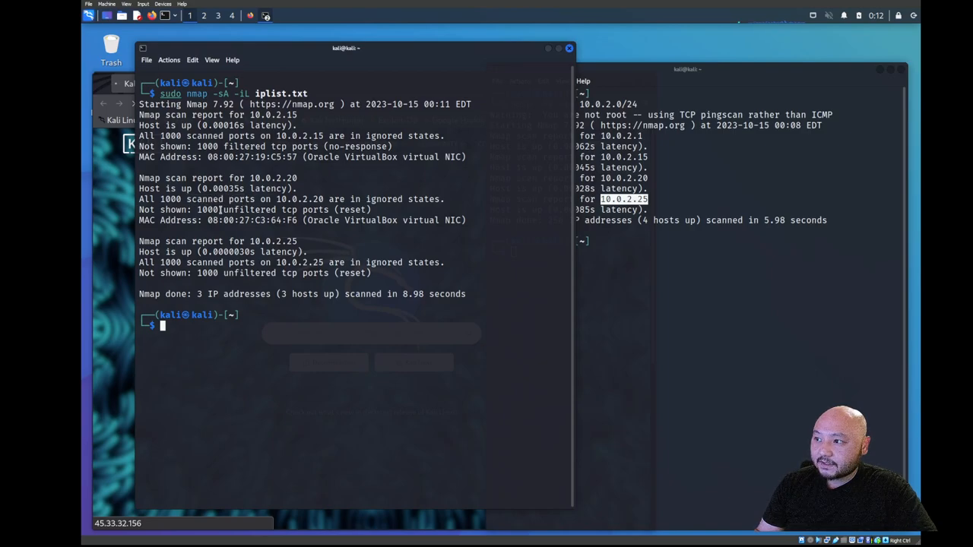
{"action": "double_click", "coordinate": [253, 220]}
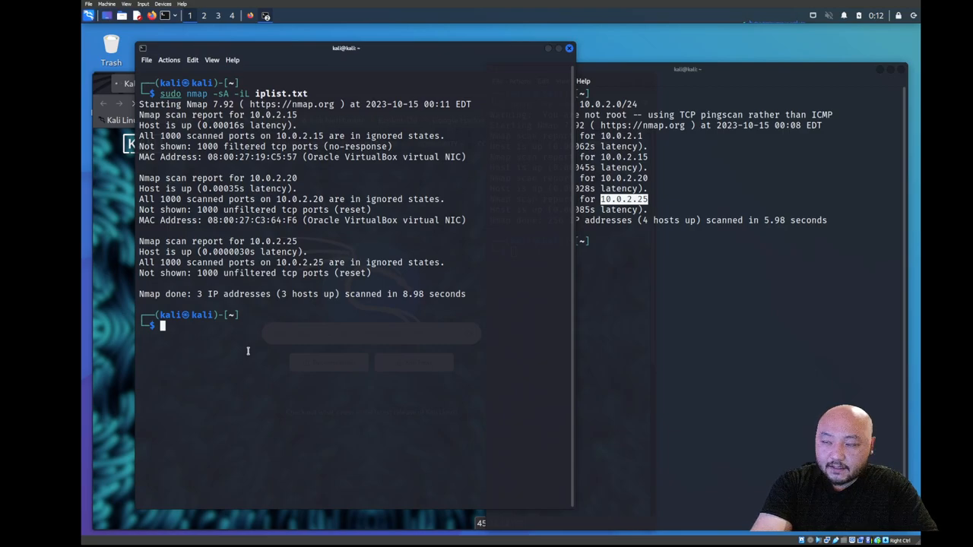
- Launch nmap -sV -iL iplist.txt to detect service versions on the listed hosts
{"action": "type", "text": "nmap -p 80,21,23 -iL iplist.txt"}
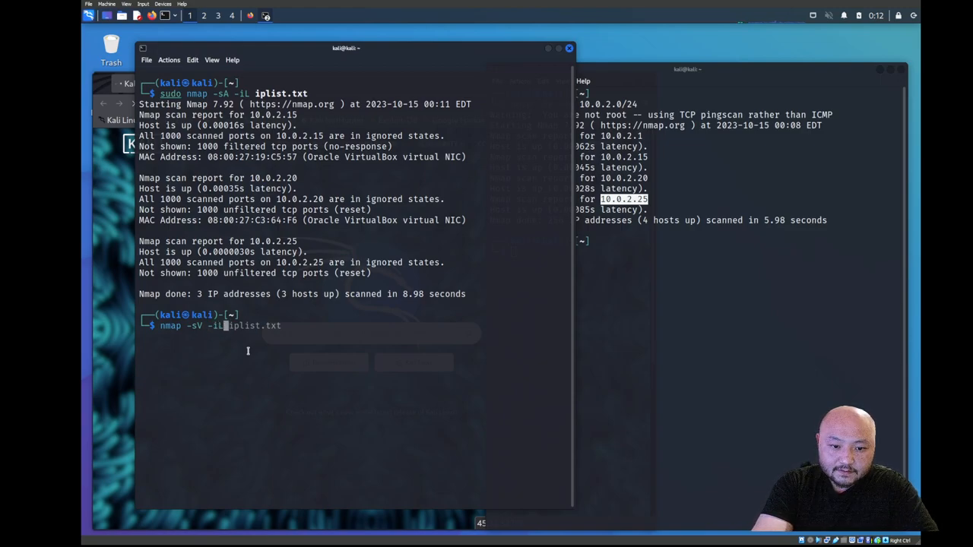
{"action": "key", "text": "Return"}
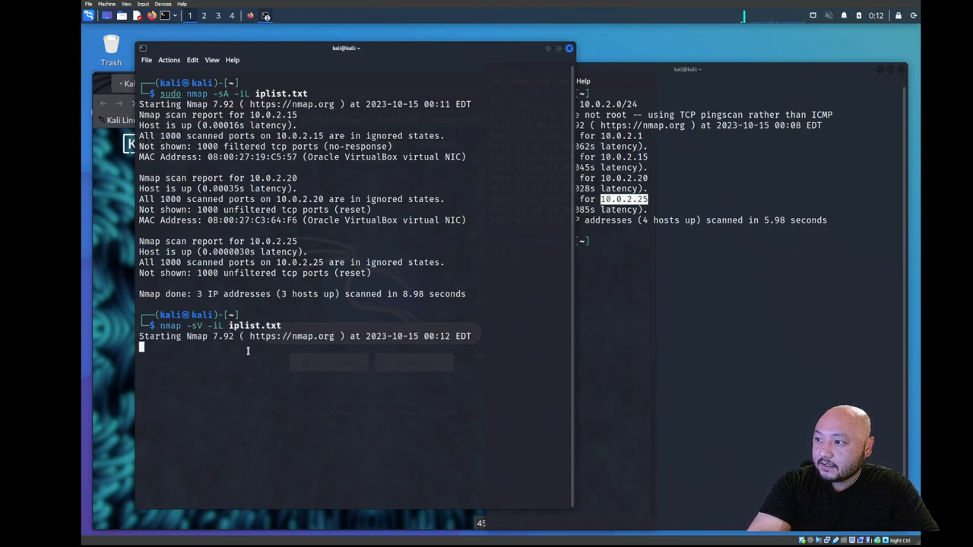